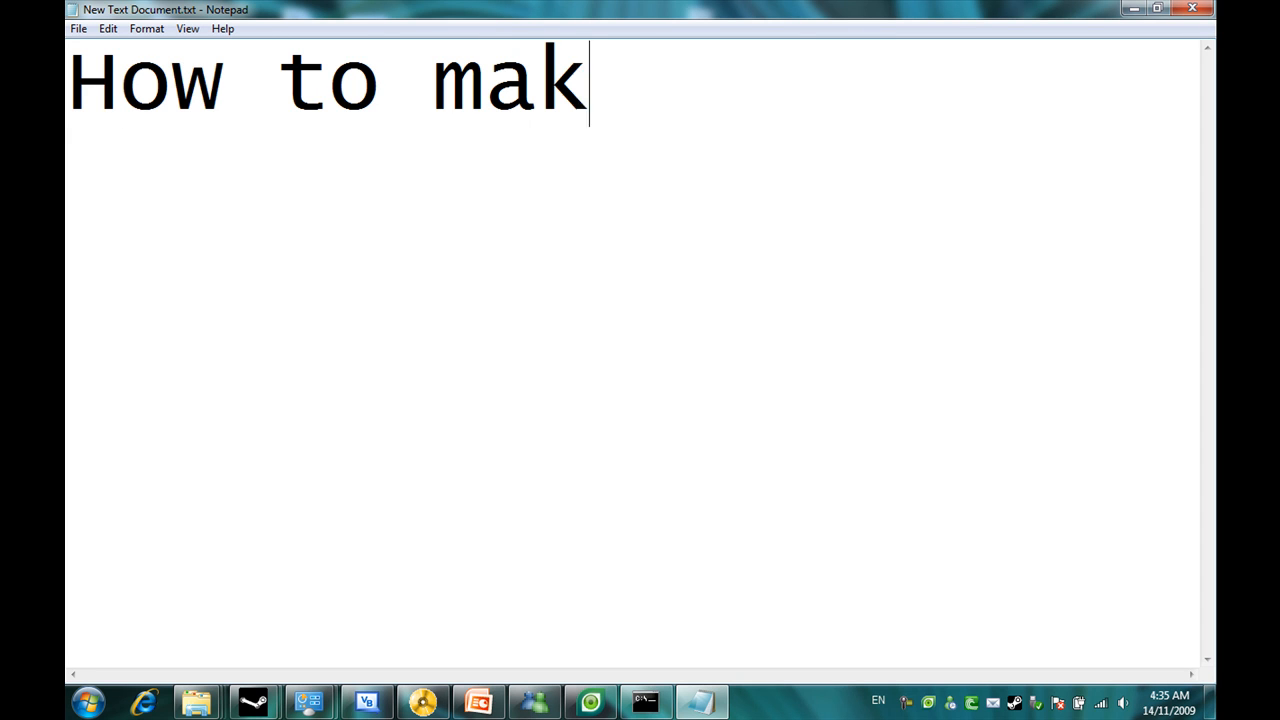
Write the heading 'How to make the Windows 7 trial last for upto 120 days :)'
{"action": "type", "text": "e the"}
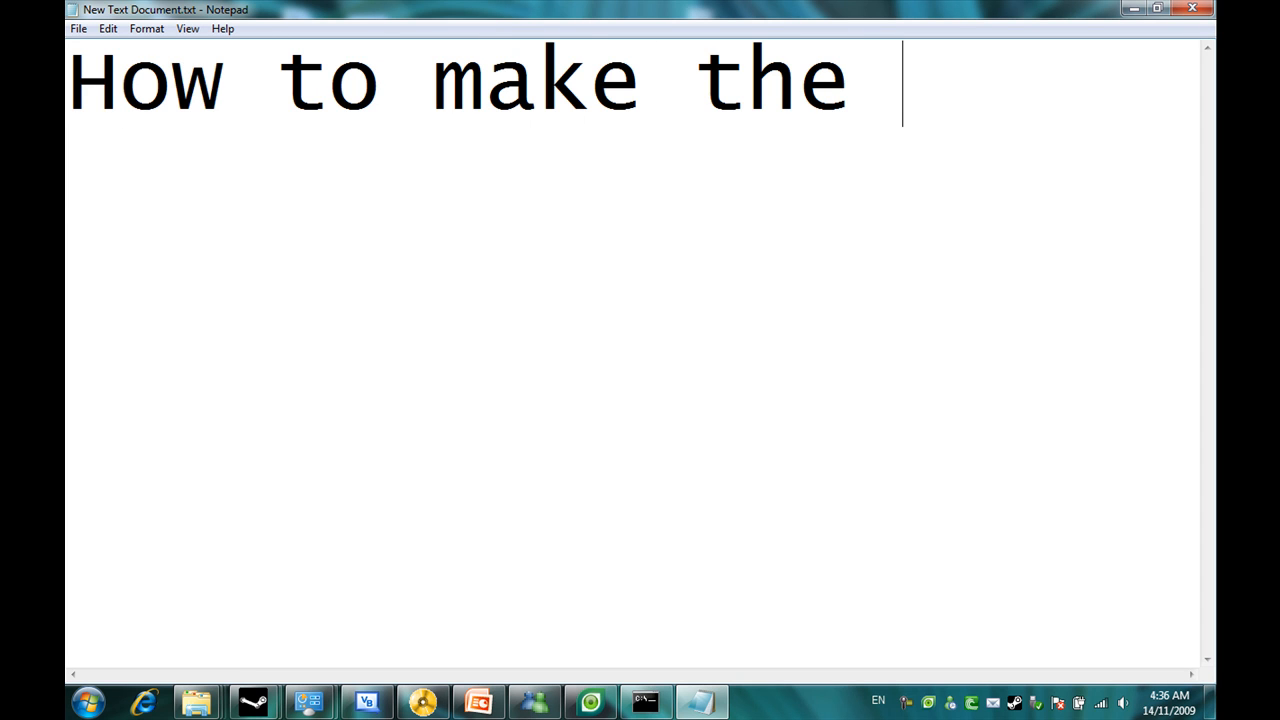
{"action": "type", "text": "Window"}
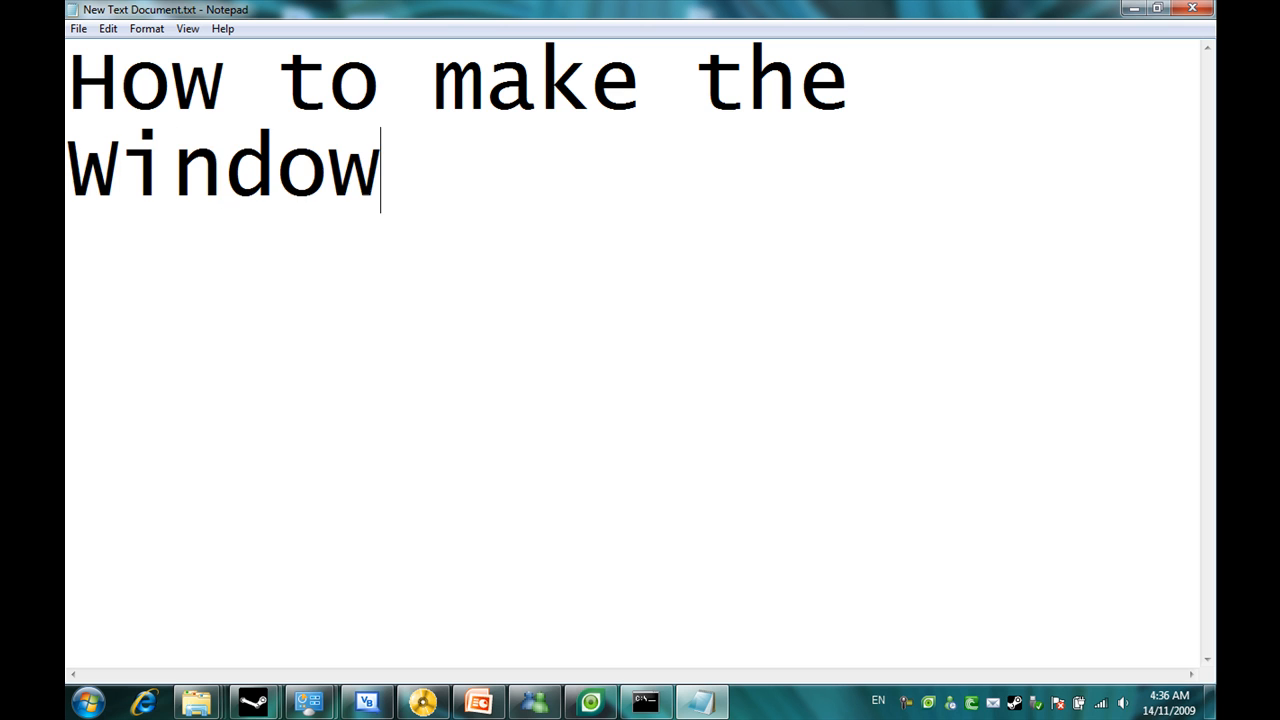
{"action": "type", "text": "s 7 t"}
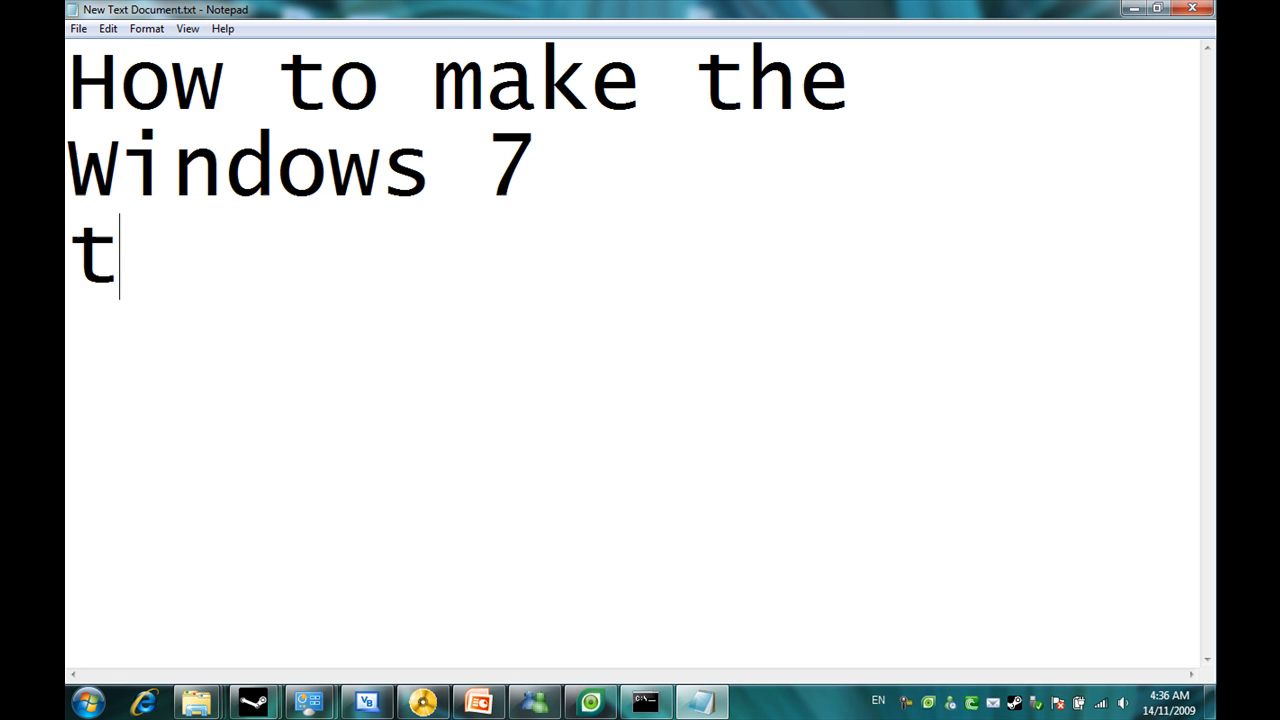
{"action": "type", "text": "rial la"}
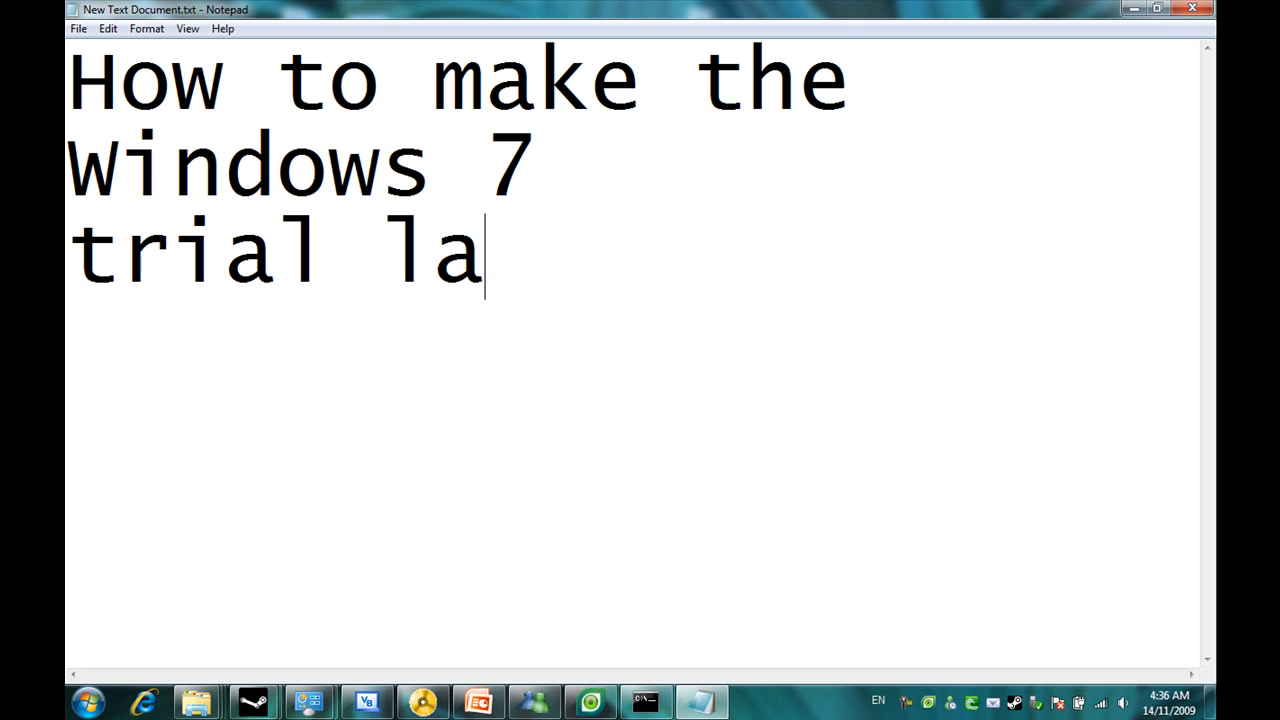
{"action": "type", "text": "st for u"}
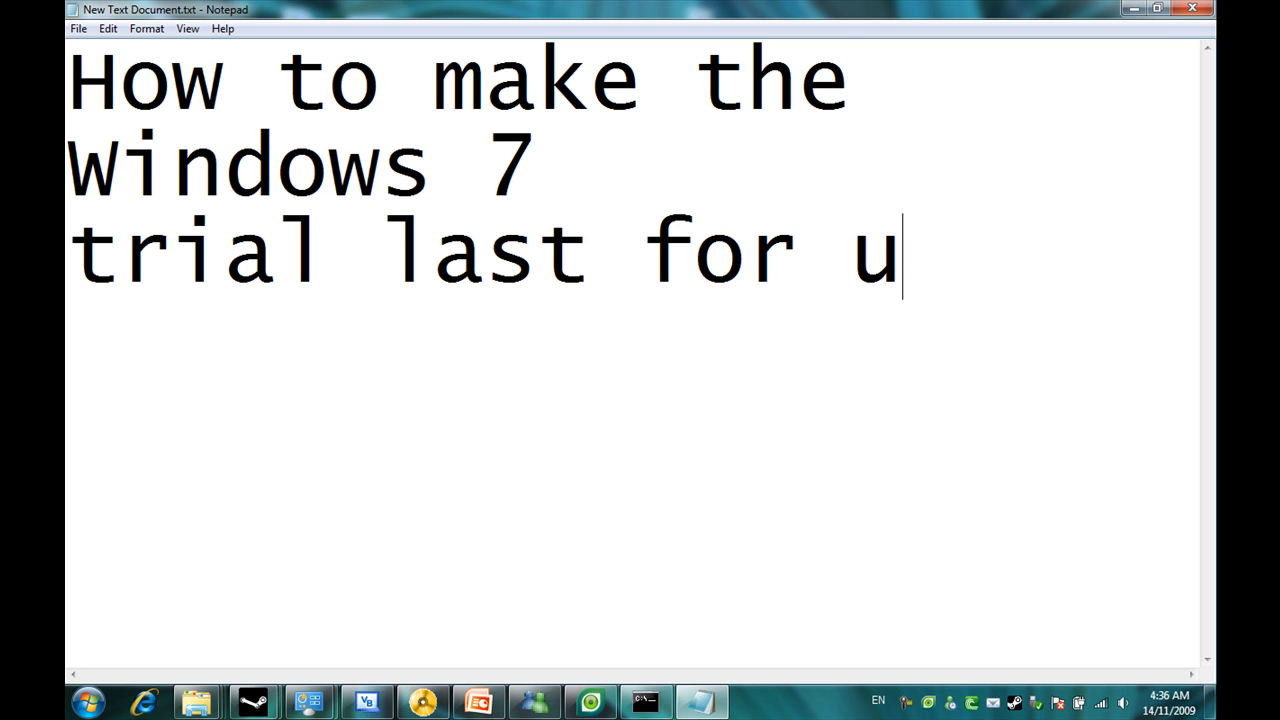
{"action": "type", "text": "pto"}
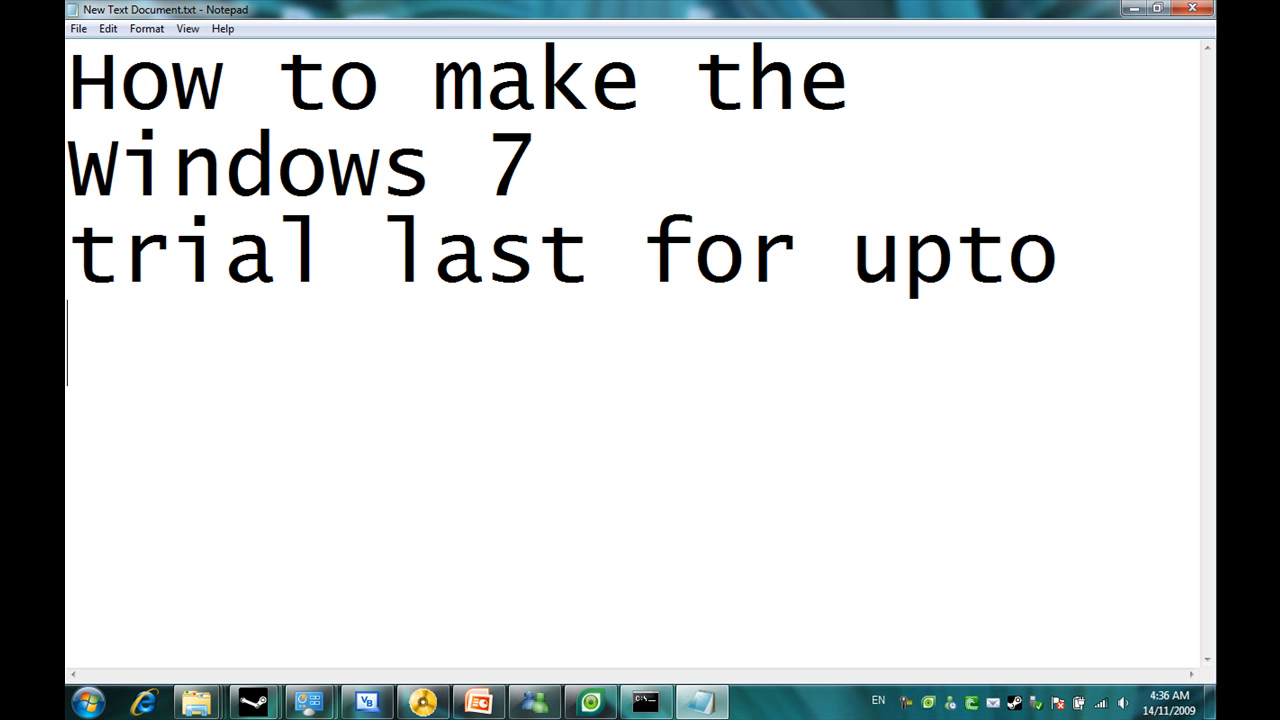
{"action": "type", "text": "120"}
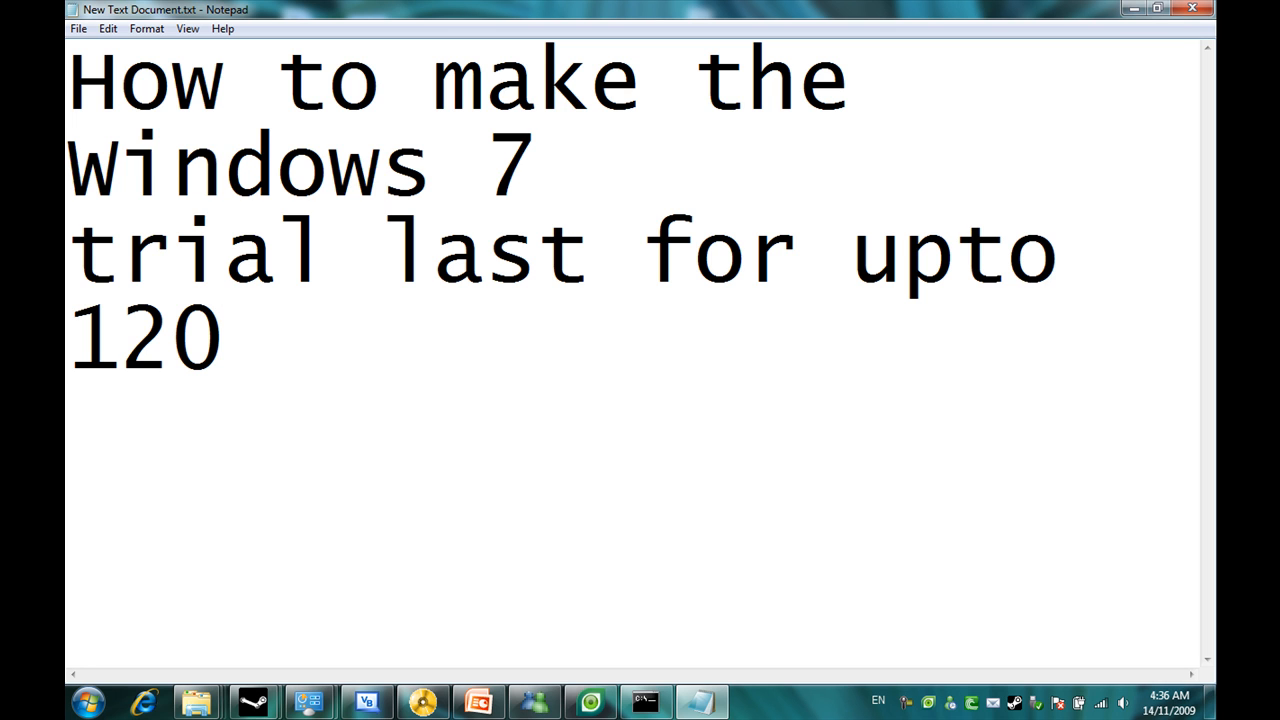
{"action": "type", "text": "days"}
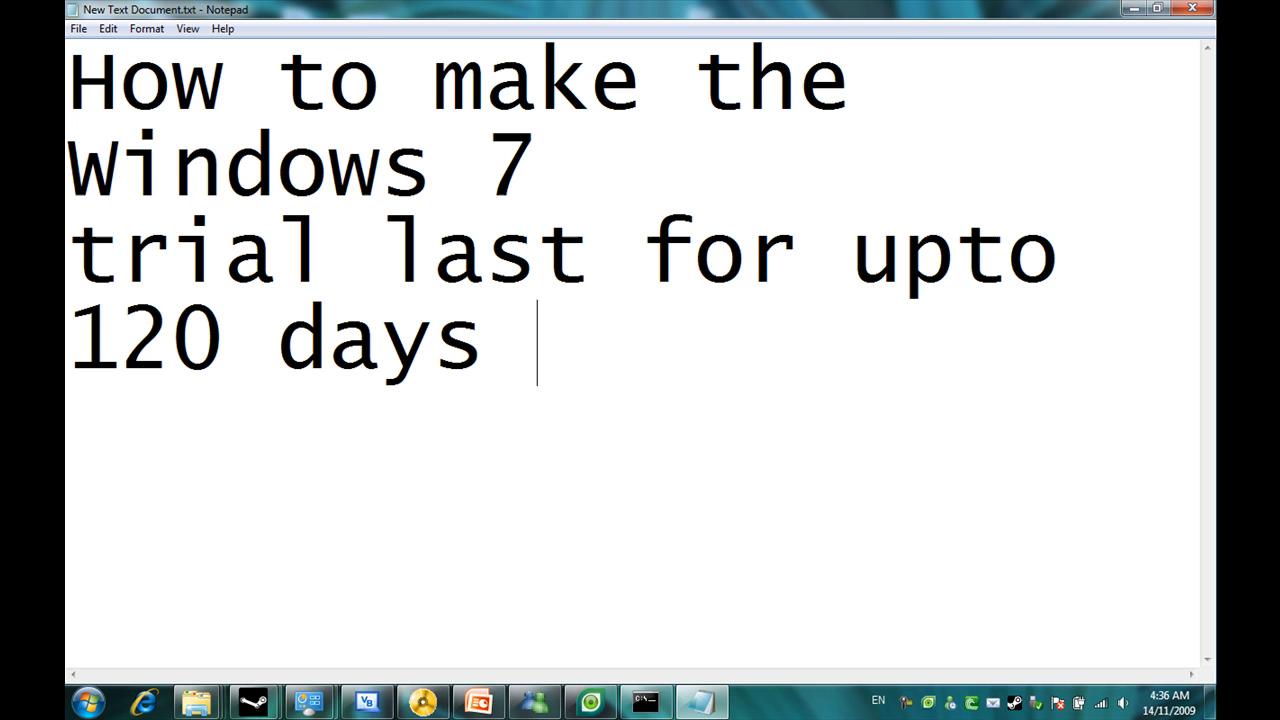
{"action": "type", "text": ":)"}
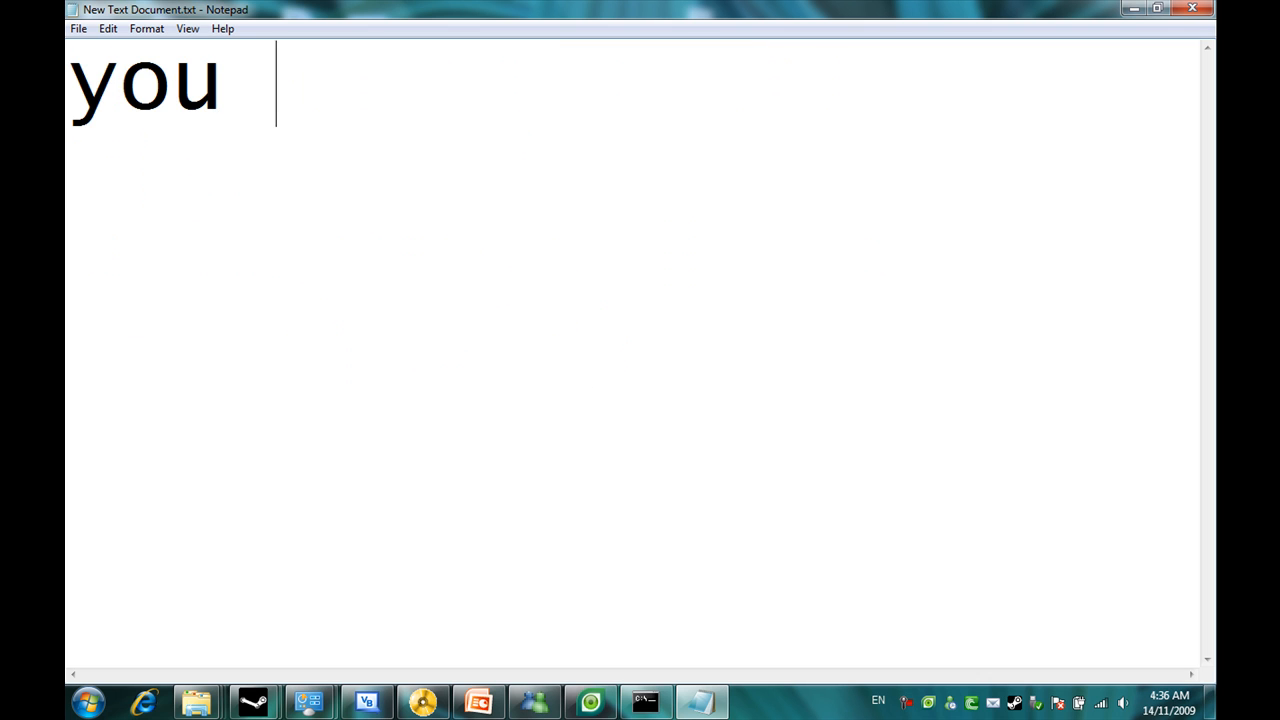
Write the message 'you can reset the trial upto 3 times'
{"action": "type", "text": "can res"}
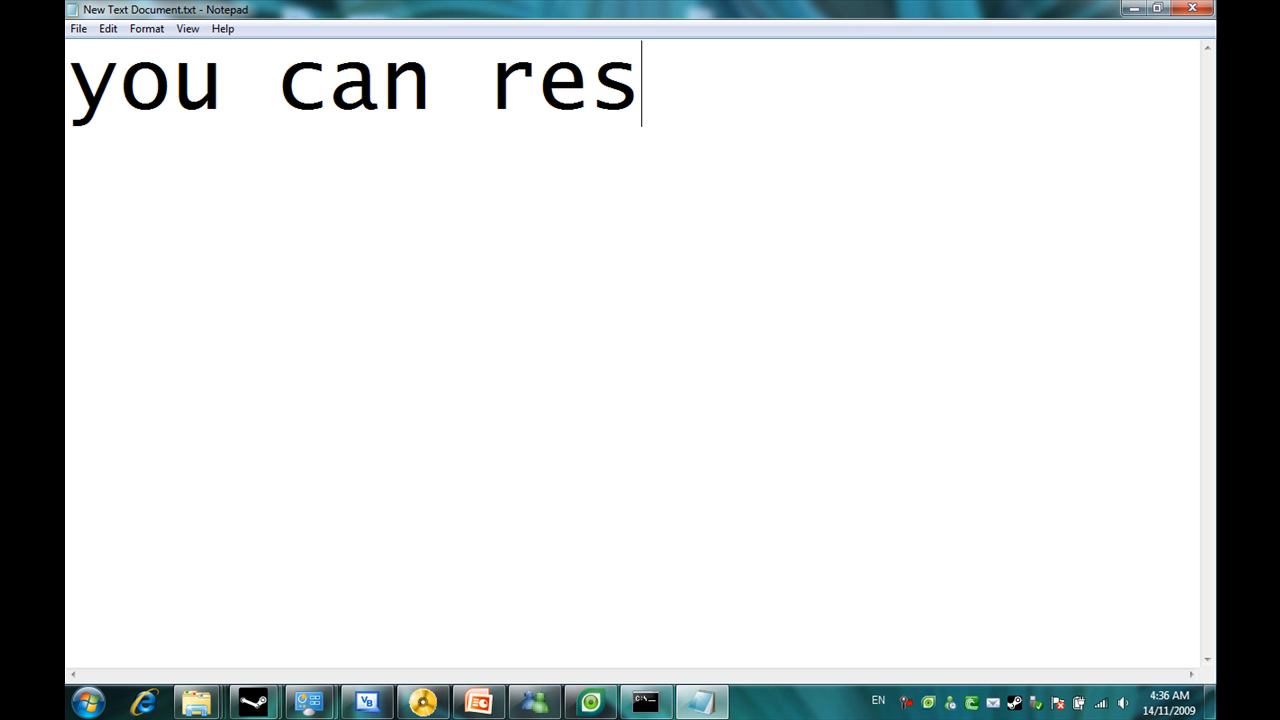
{"action": "type", "text": "et the tri"}
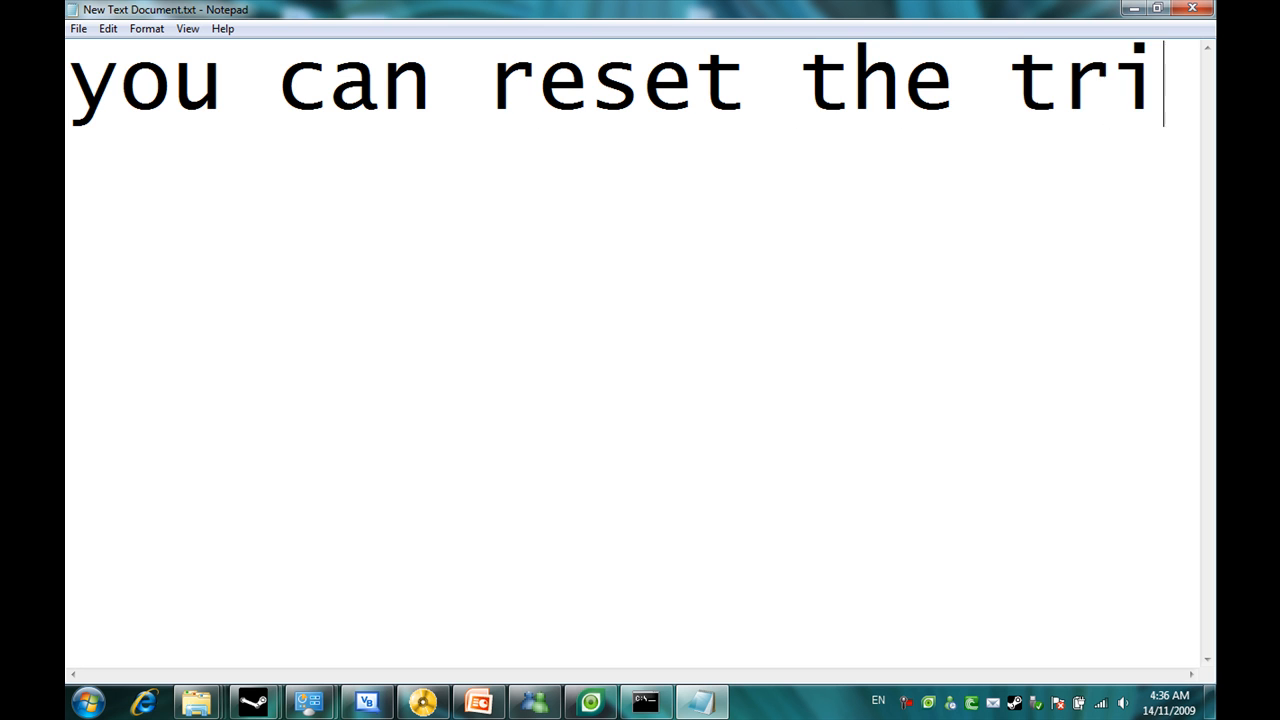
{"action": "type", "text": "a"}
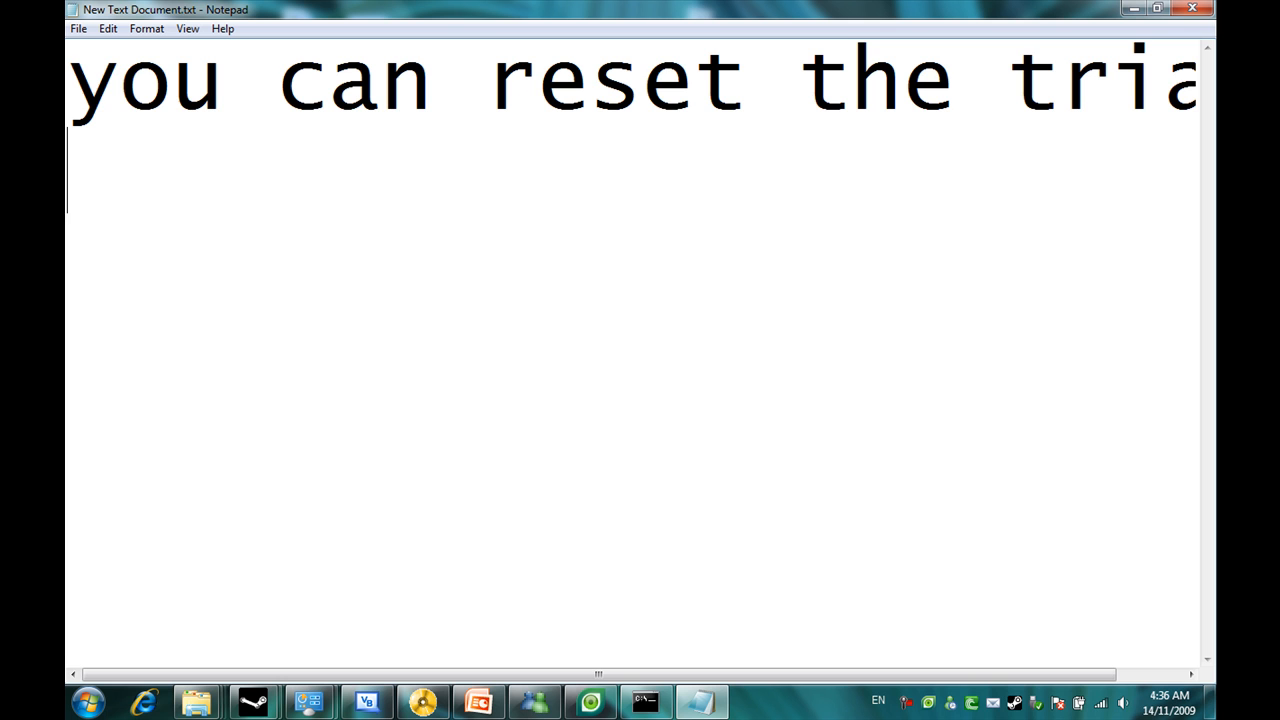
{"action": "type", "text": "up"}
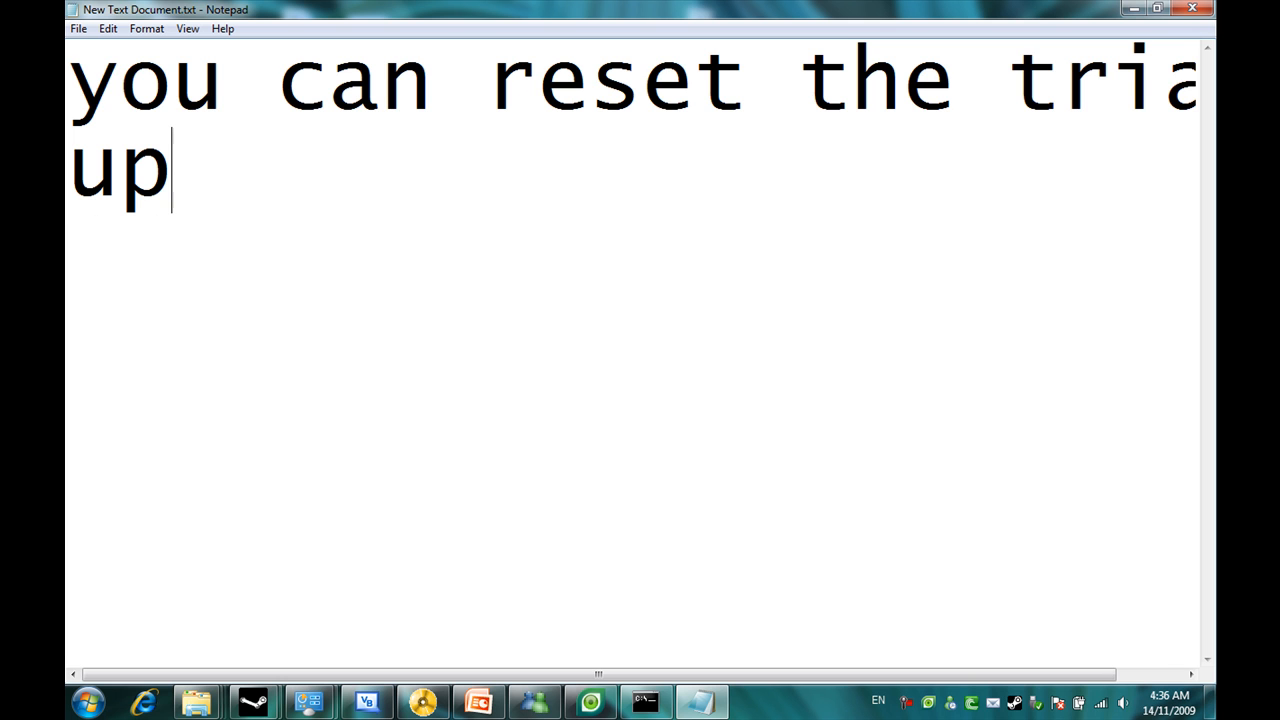
{"action": "type", "text": "to 3"}
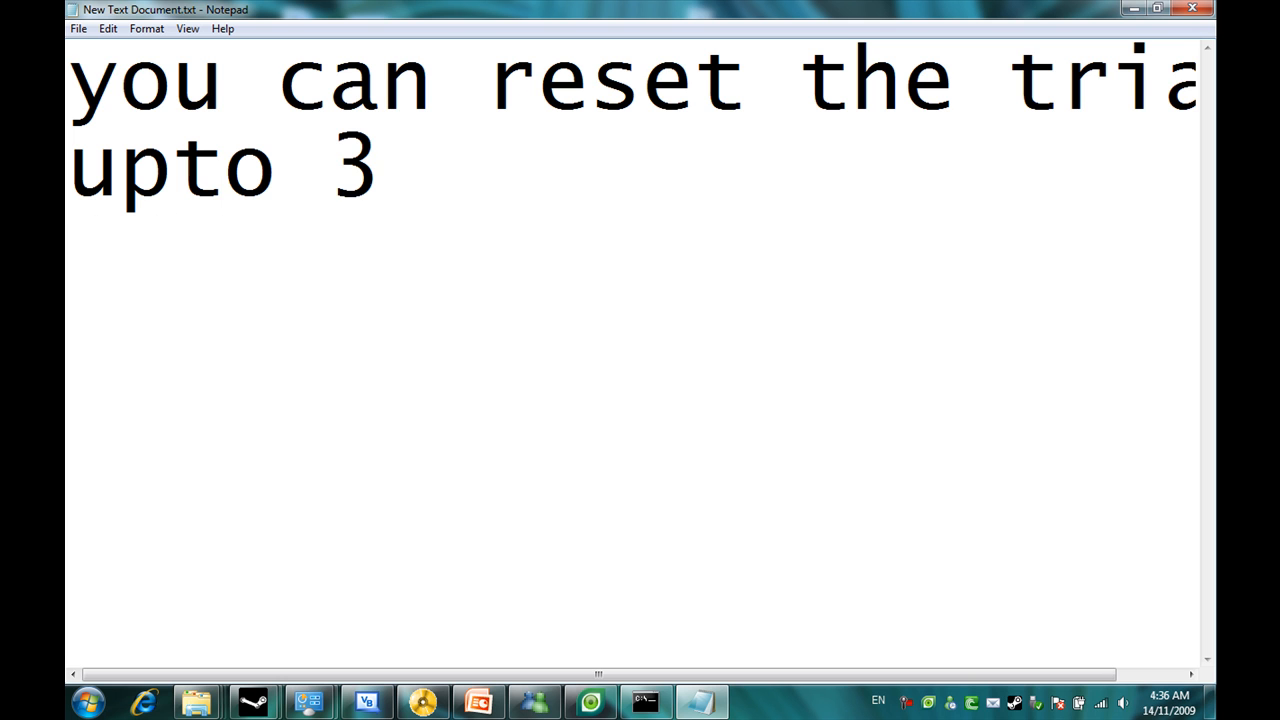
{"action": "type", "text": "times"}
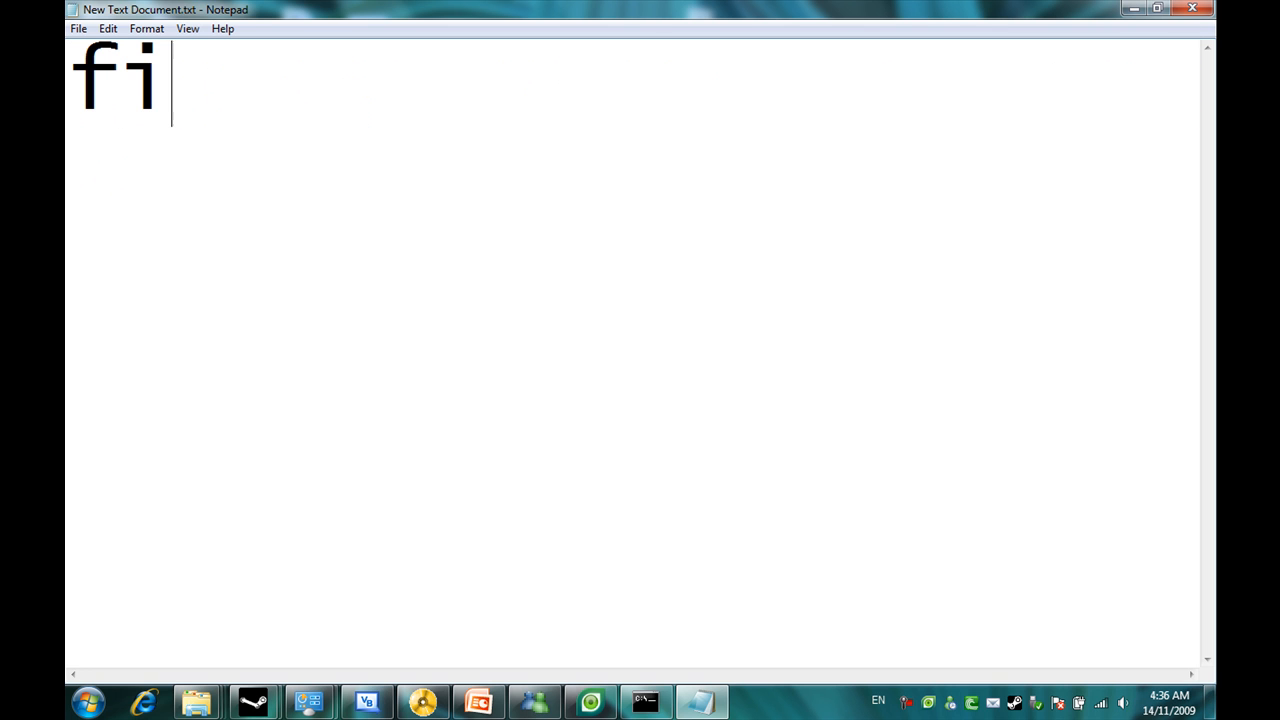
Write the advice 'my advice is to do it on the last day of your trial expireir'
{"action": "type", "text": "r"}
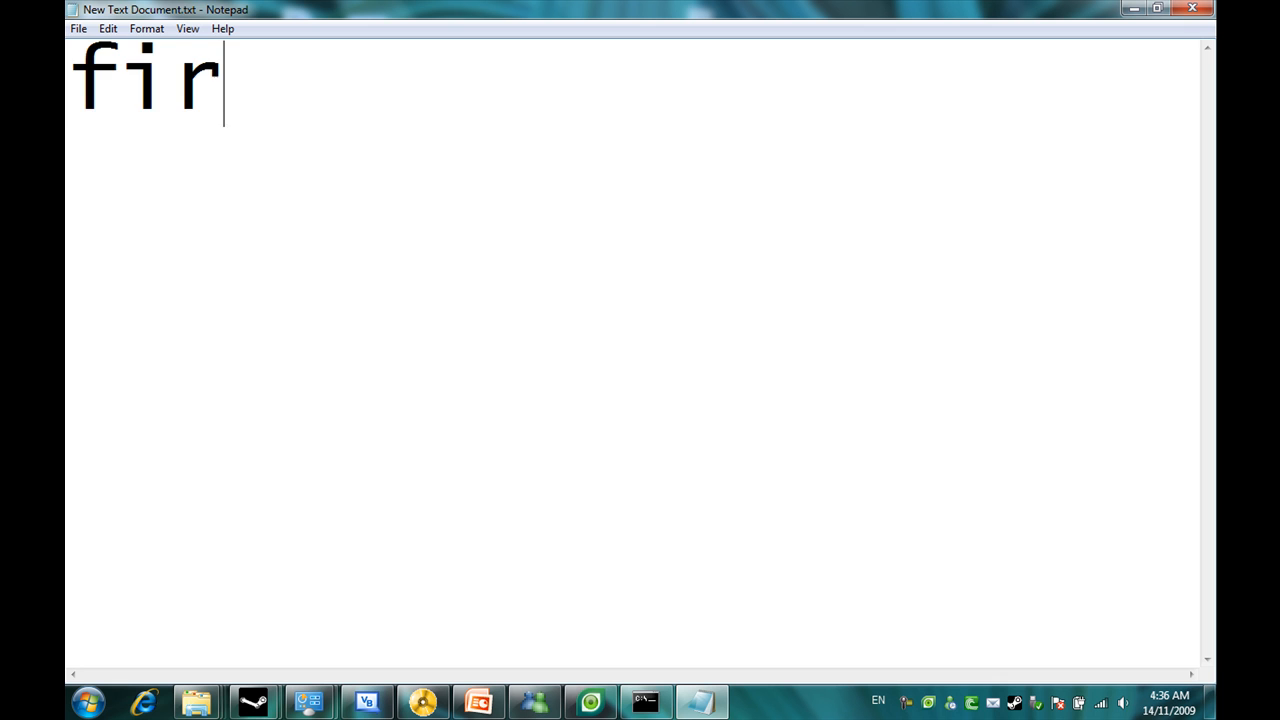
{"action": "type", "text": "my"}
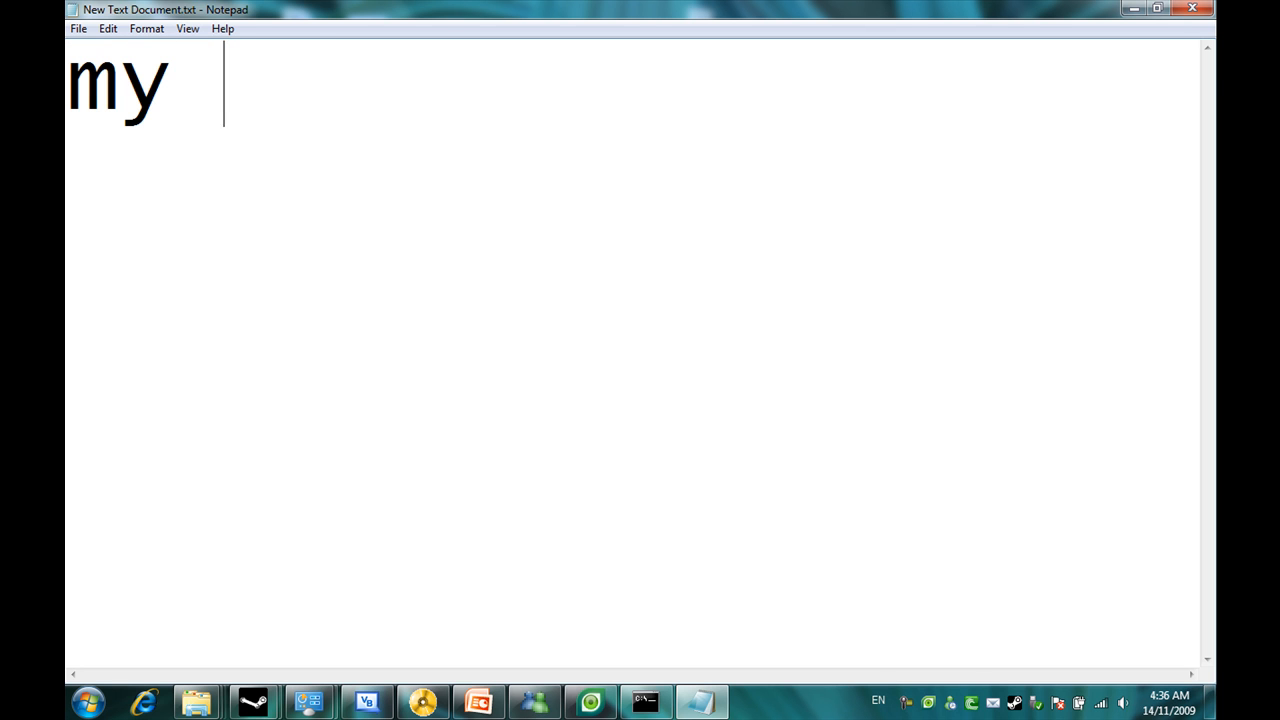
{"action": "type", "text": "advice is"}
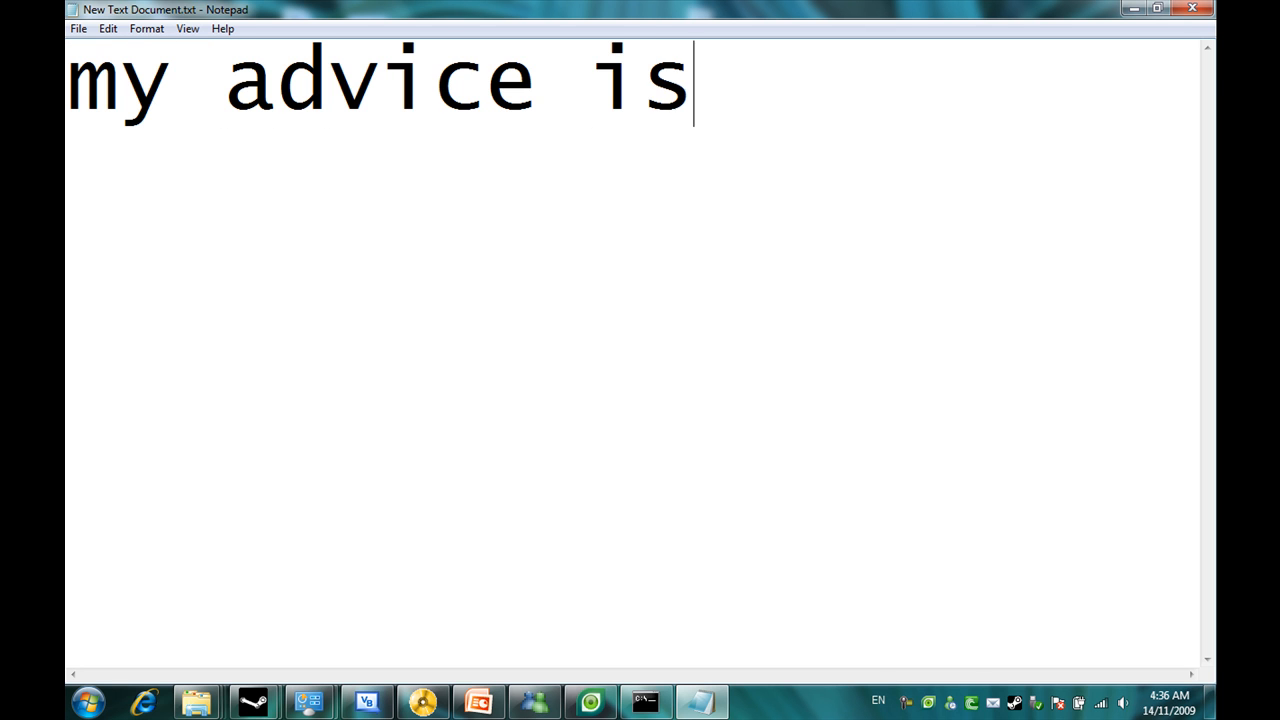
{"action": "type", "text": "to do"}
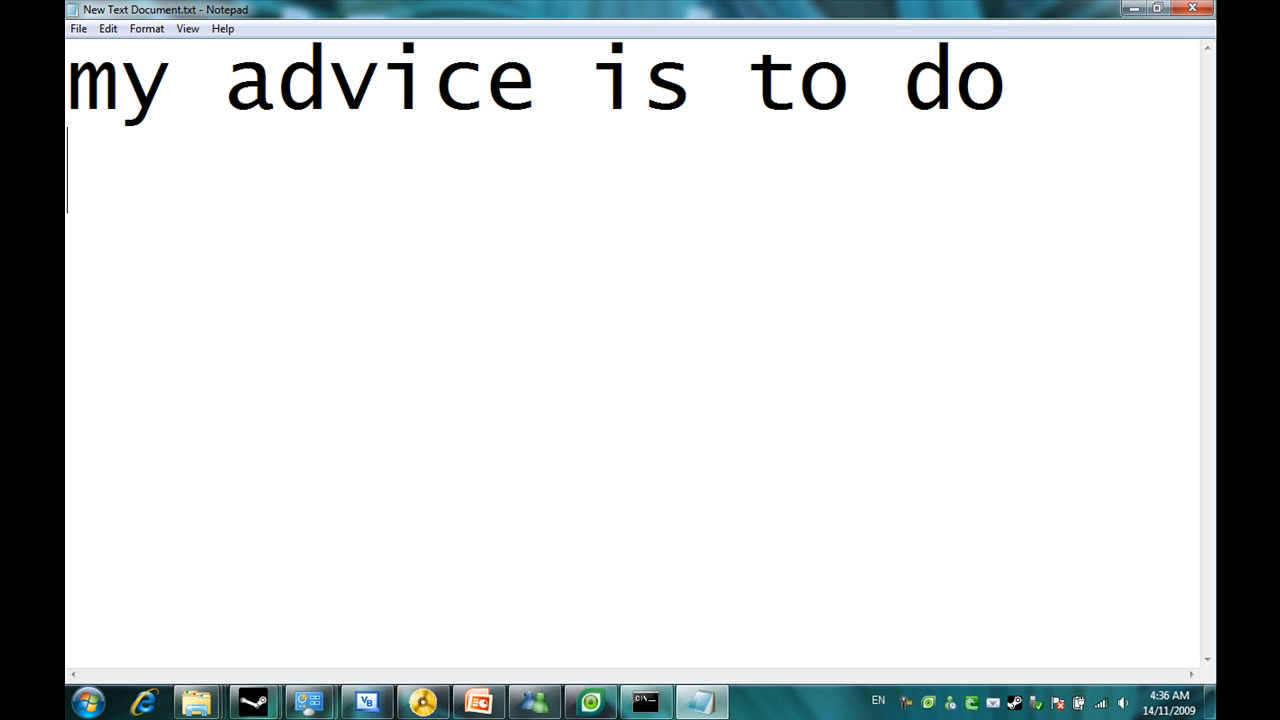
{"action": "type", "text": "it on"}
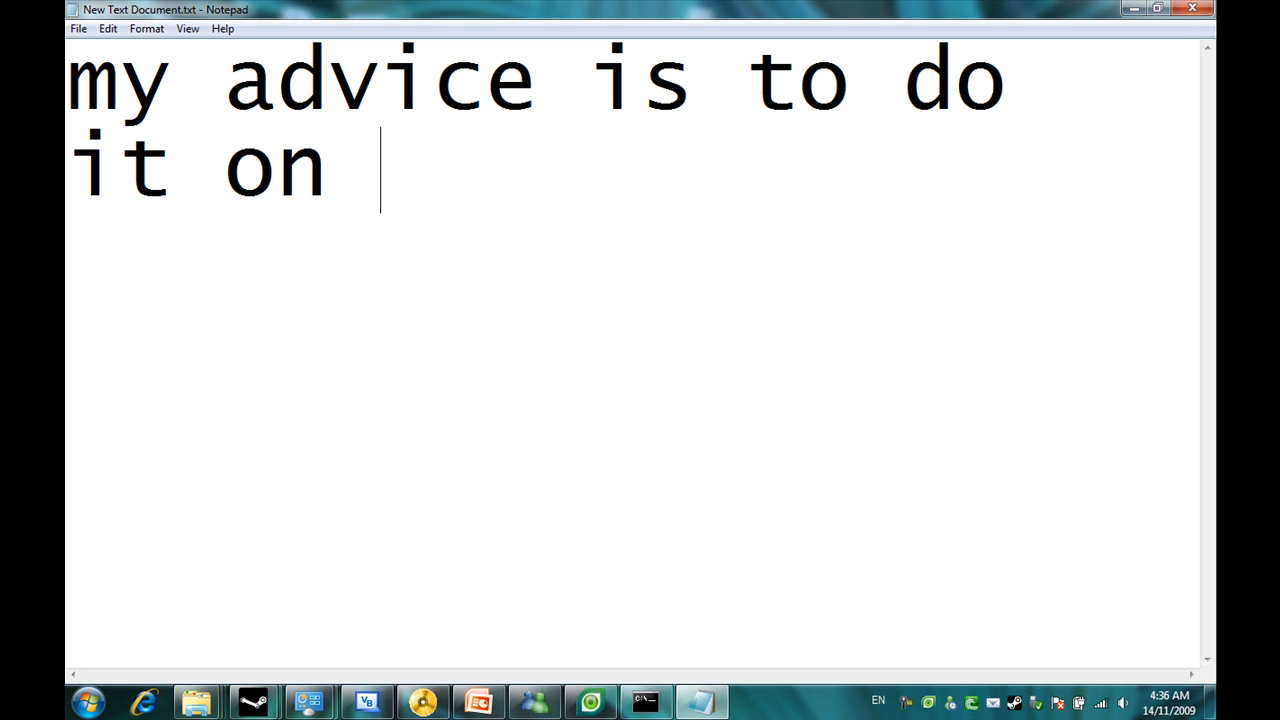
{"action": "type", "text": "the l"}
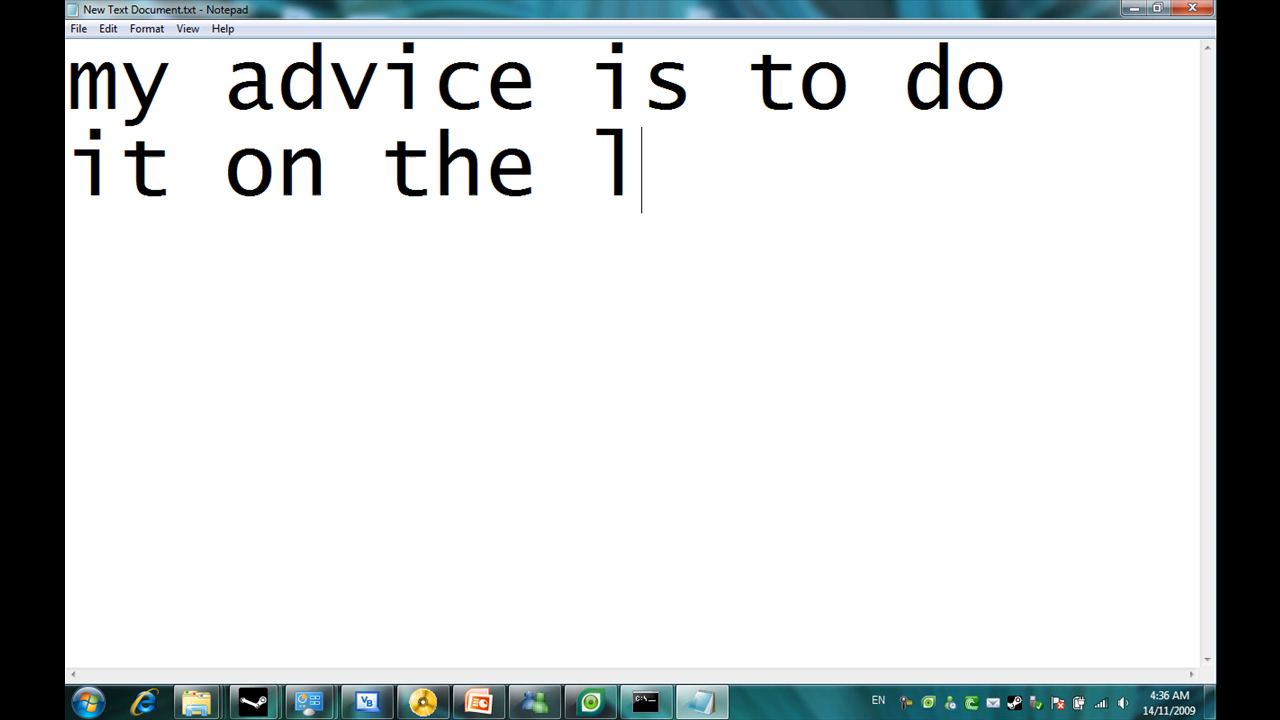
{"action": "type", "text": "ast day"}
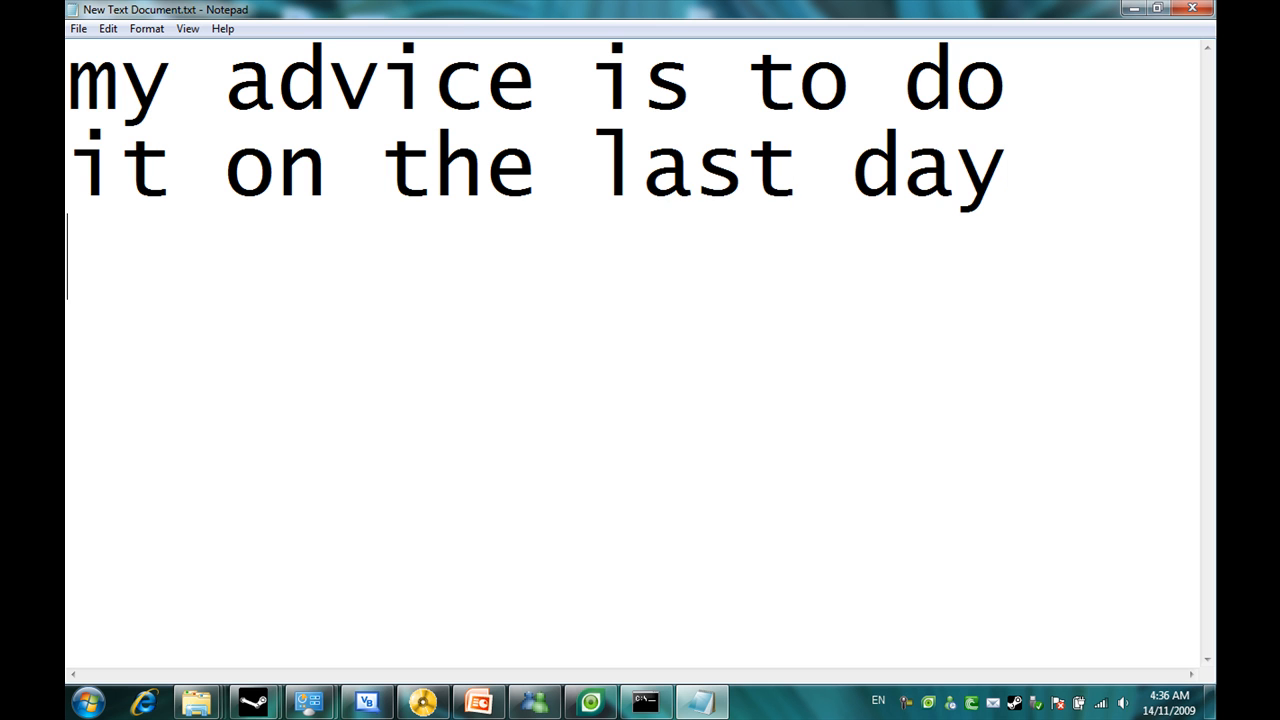
{"action": "type", "text": "of your t"}
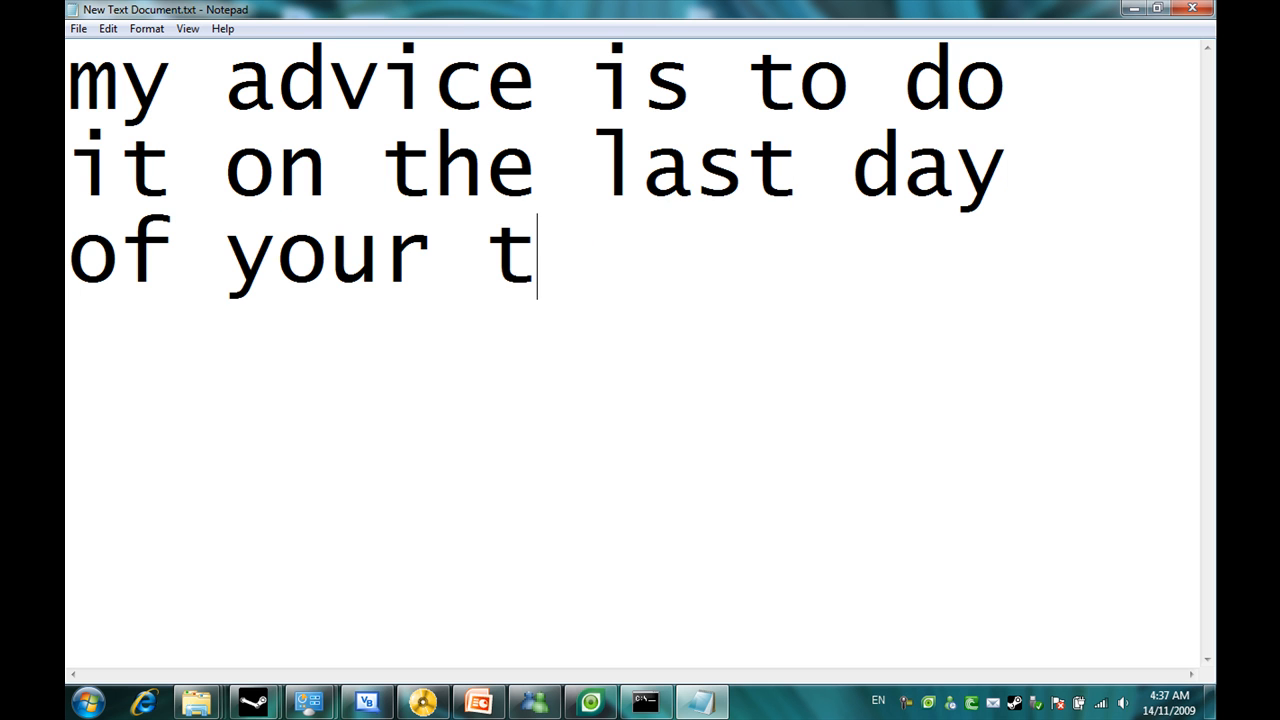
{"action": "type", "text": "rial expi"}
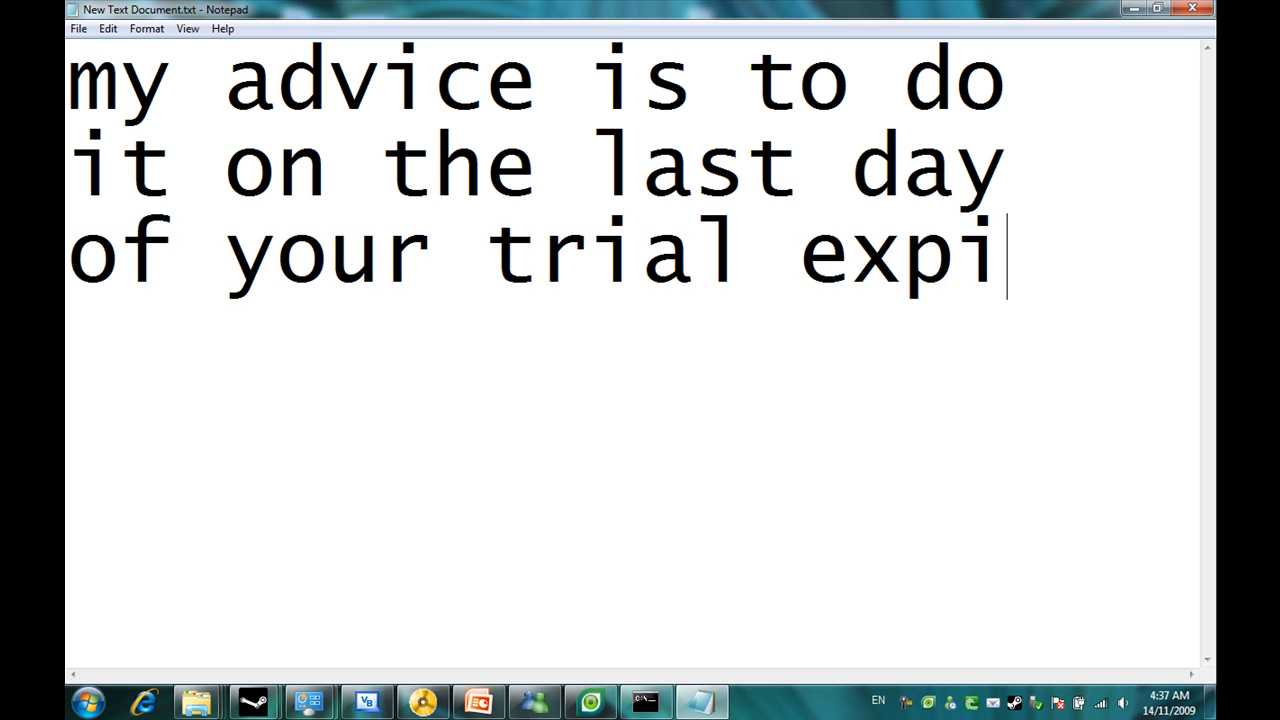
{"action": "type", "text": "reir"}
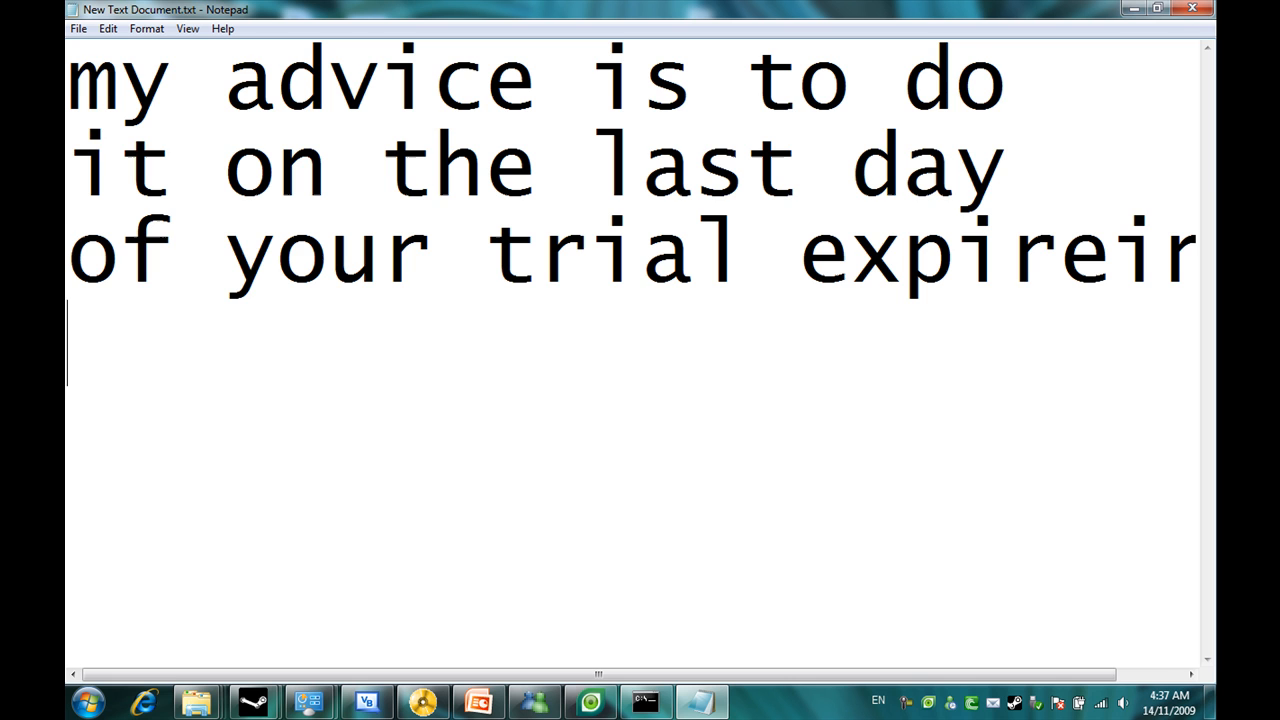
Add the lines 'so first' and 'follow what i do'
{"action": "type", "text": "so fi"}
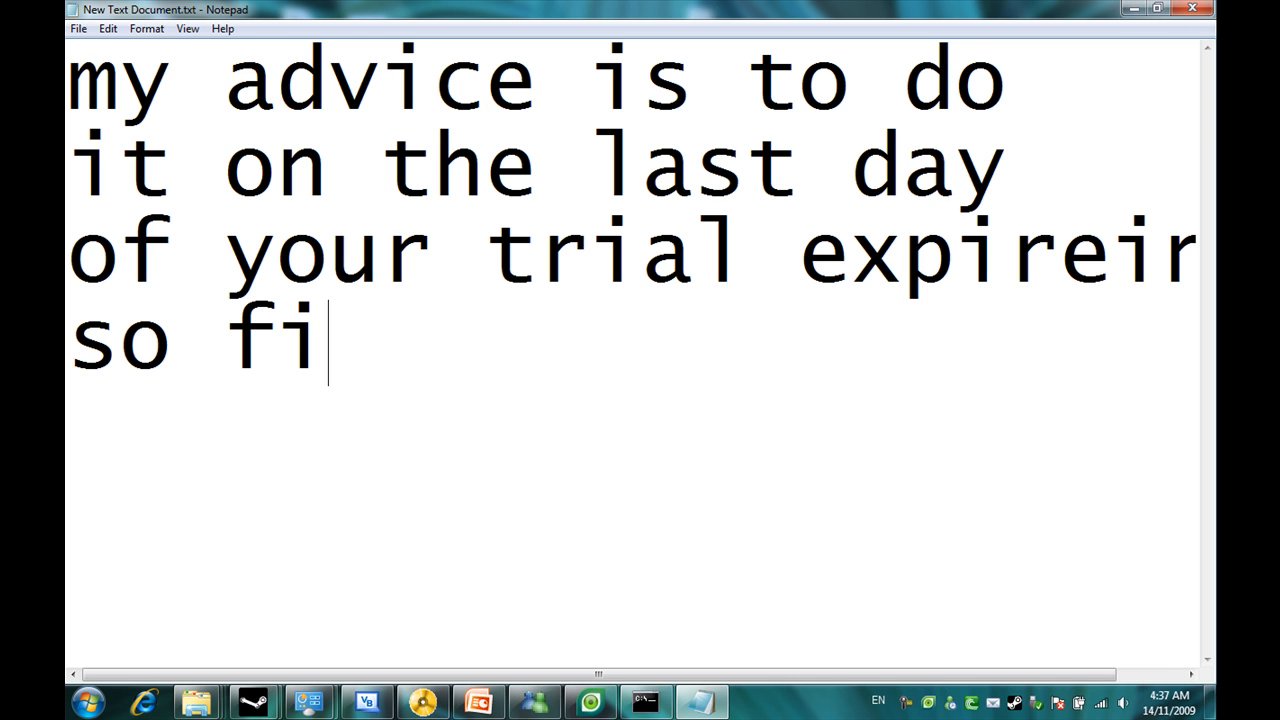
{"action": "type", "text": "rst"}
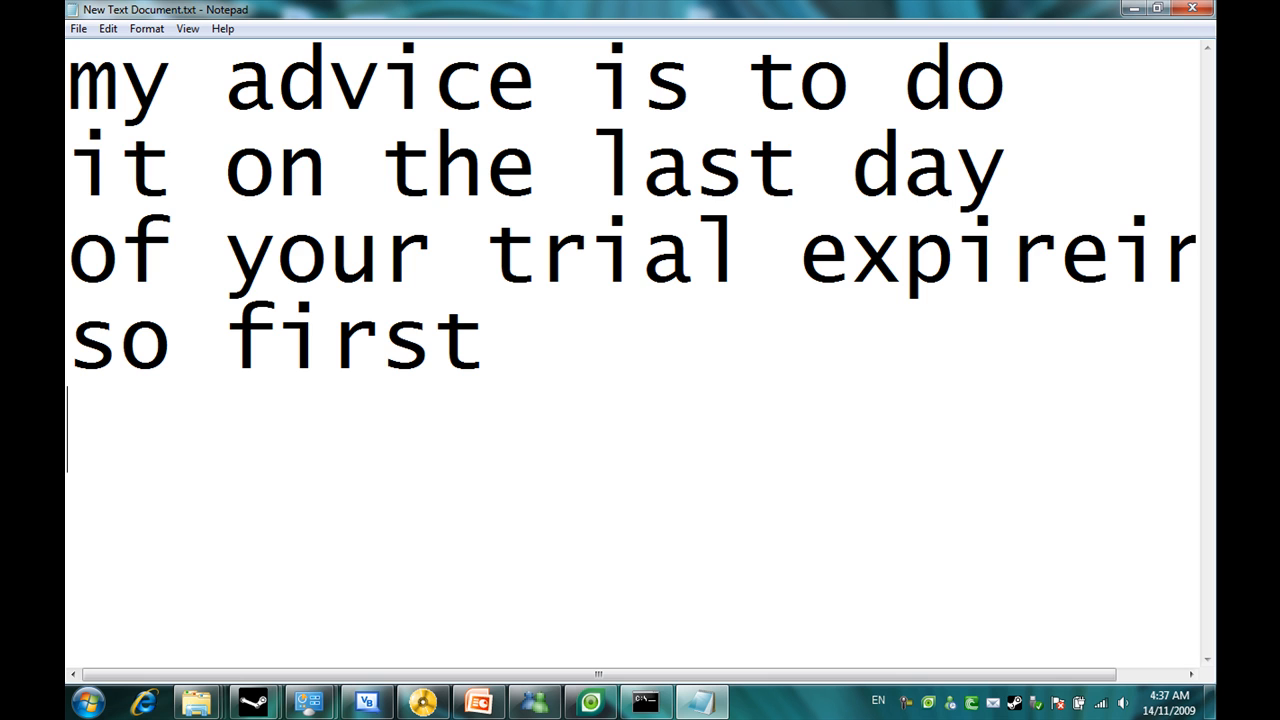
{"action": "type", "text": "foll"}
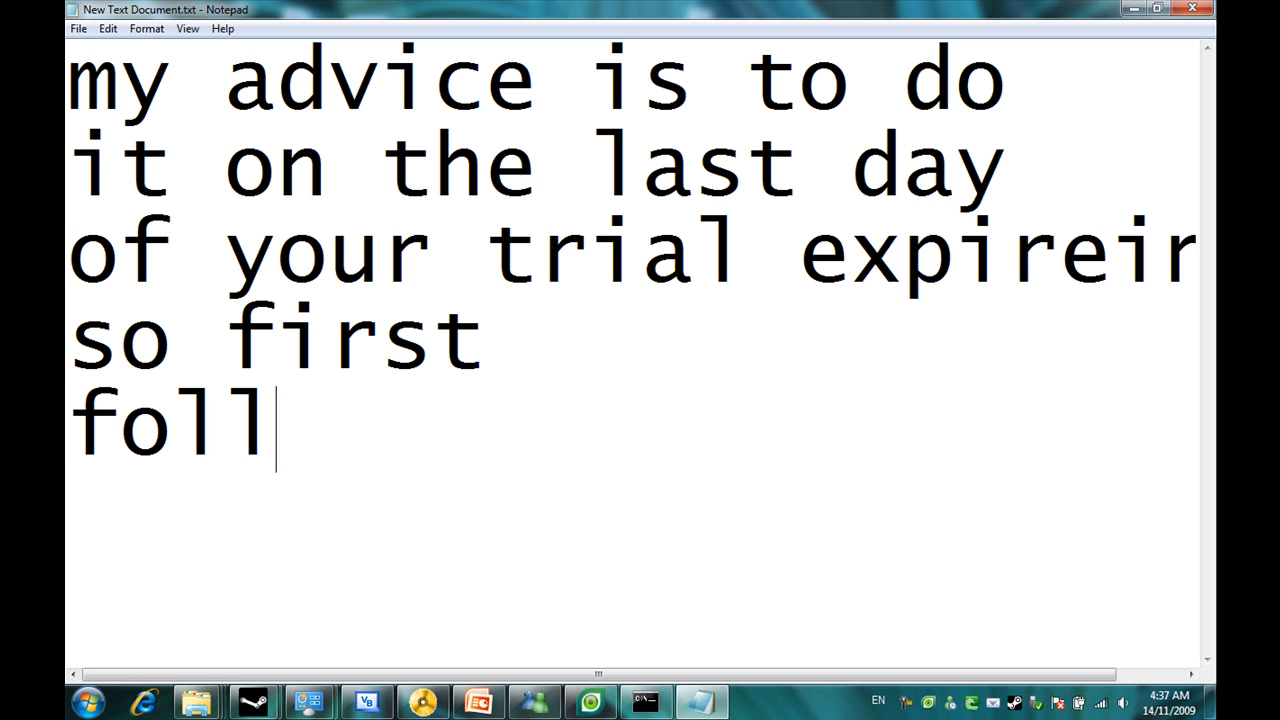
{"action": "type", "text": "ow what i"}
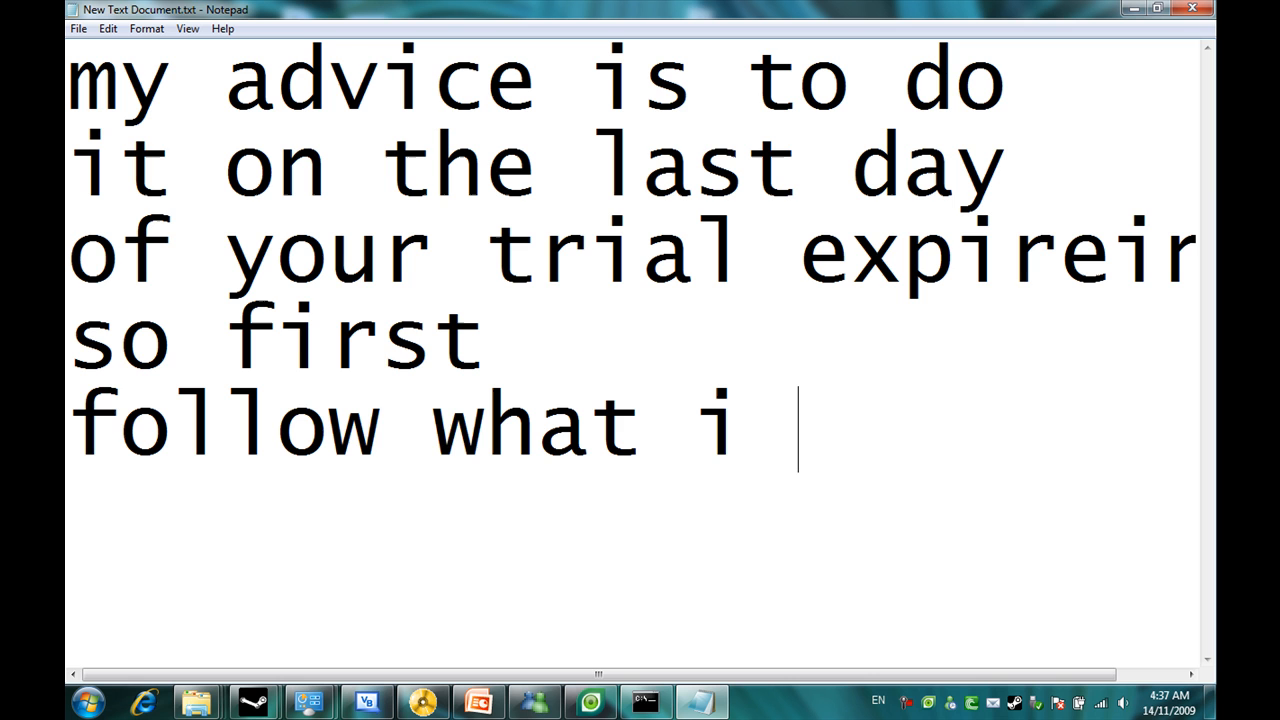
{"action": "type", "text": "do"}
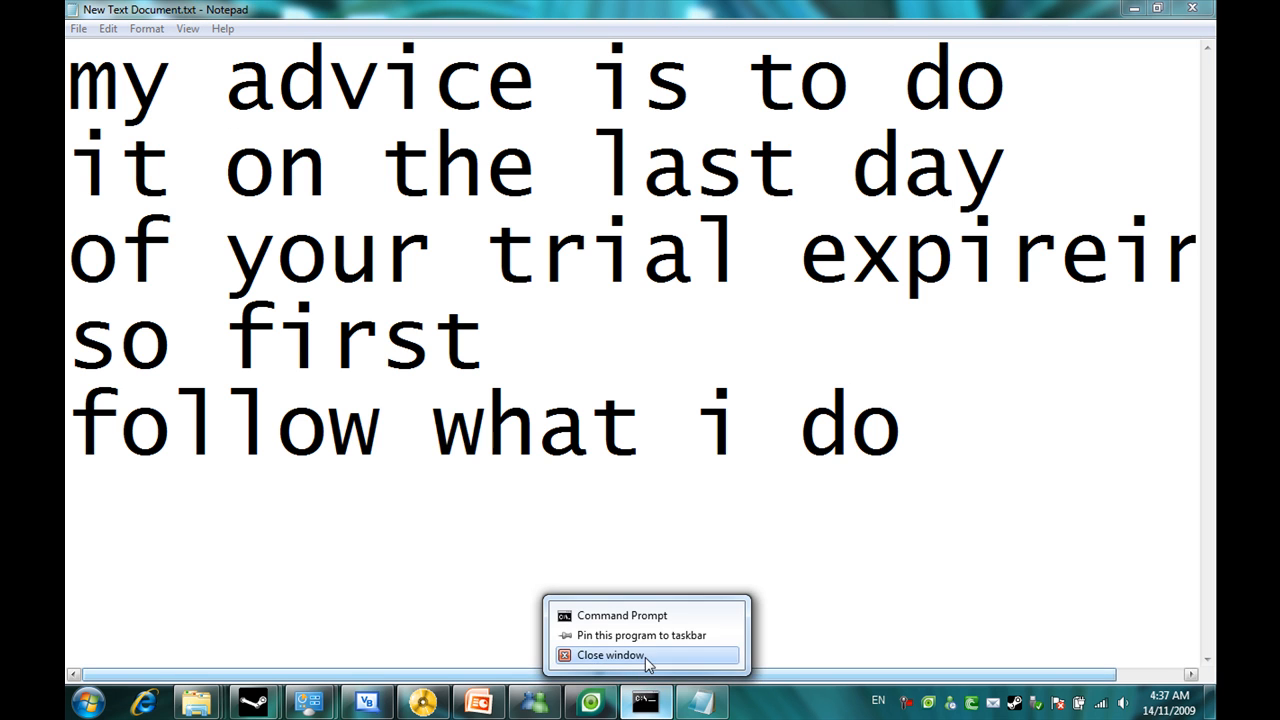
Search cmd from the Start Menu and run cmd.exe as administrator
{"action": "left_click", "coordinate": [88, 700]}
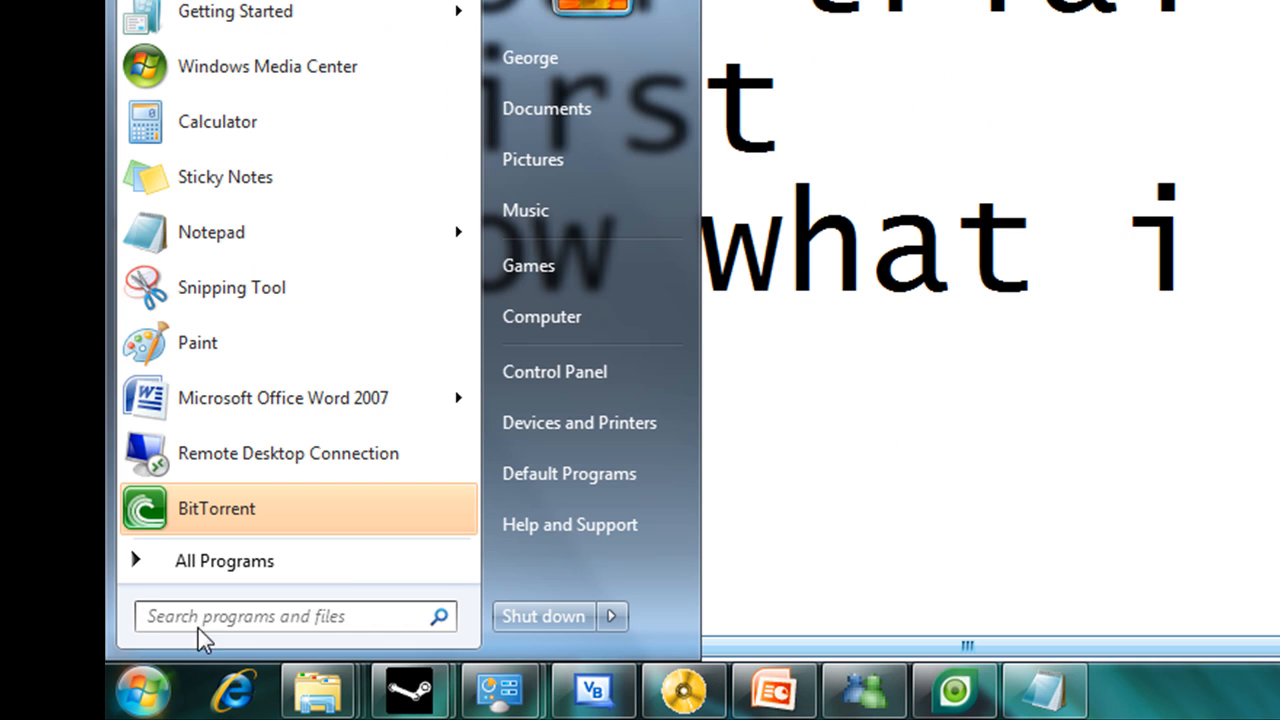
{"action": "type", "text": "cmd"}
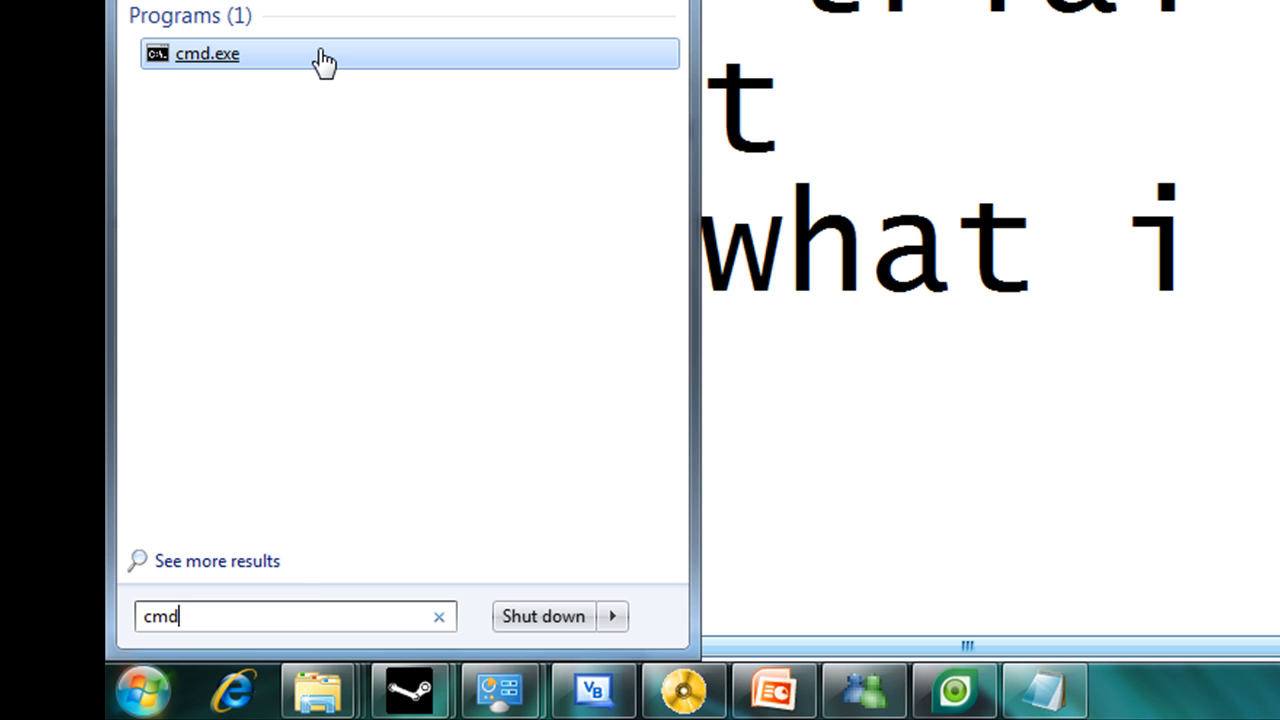
{"action": "right_click", "coordinate": [208, 52]}
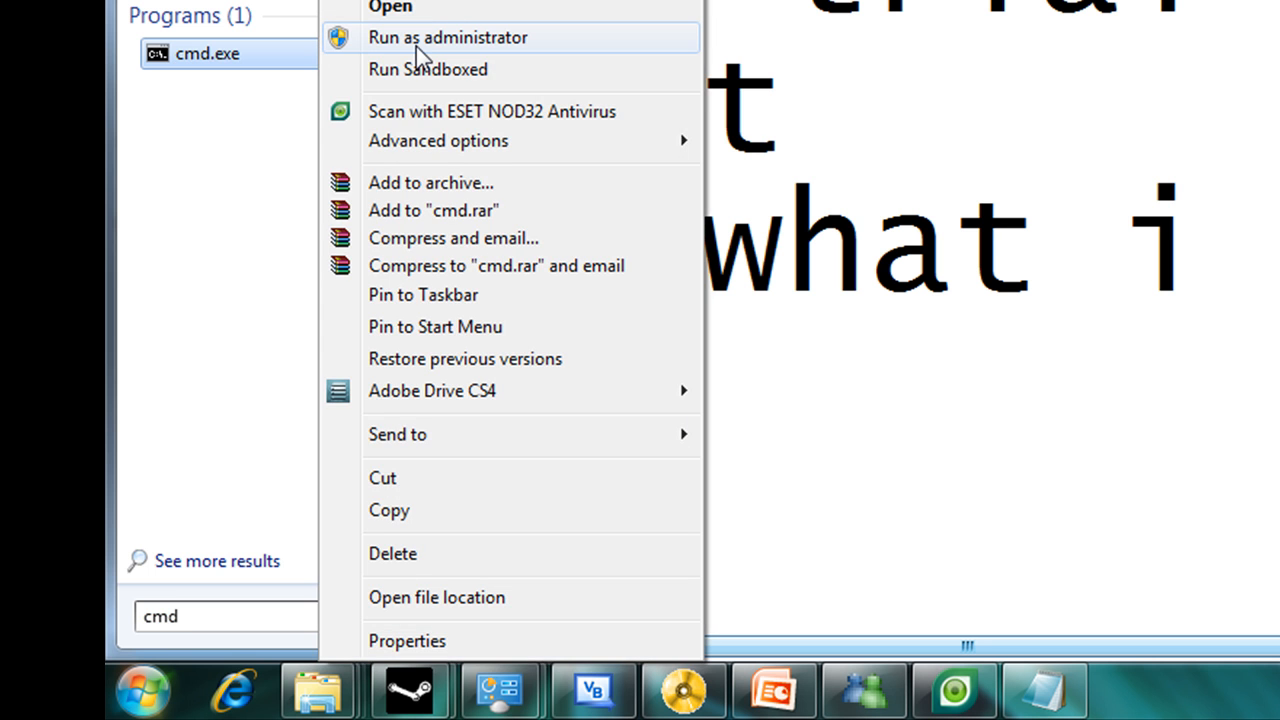
{"action": "left_click", "coordinate": [448, 36]}
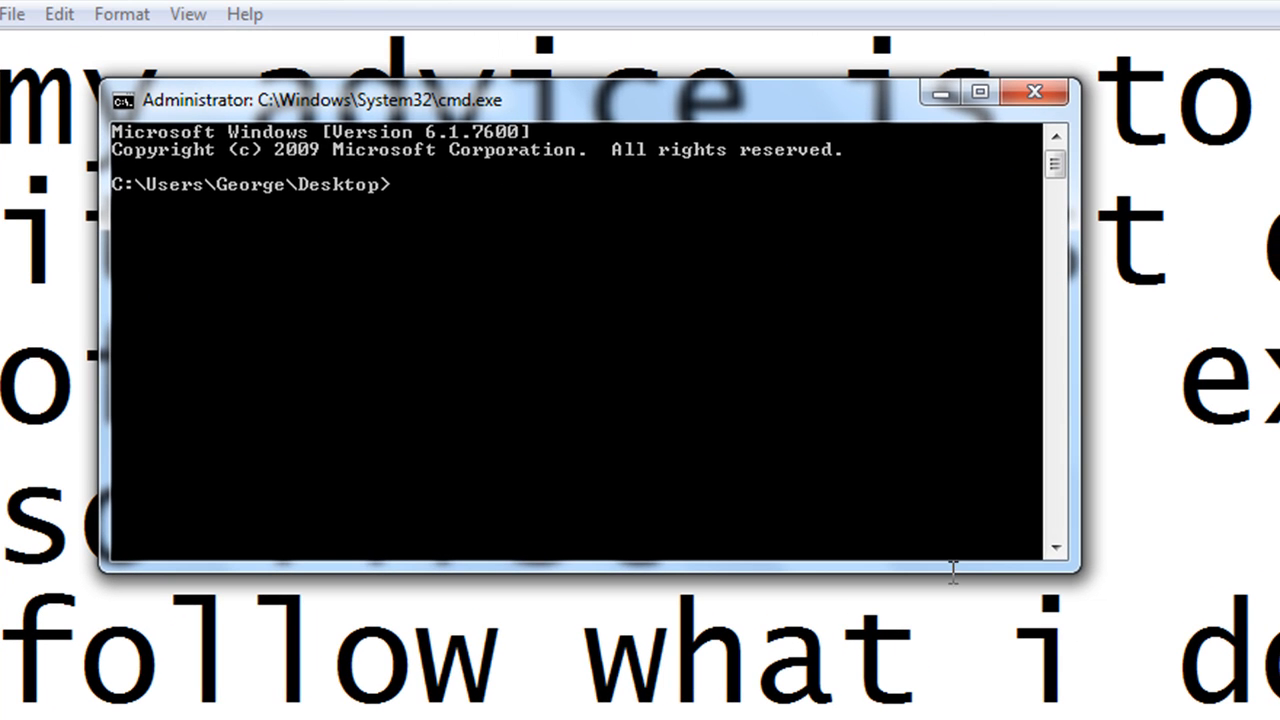
{"action": "type", "text": "now type this in"}
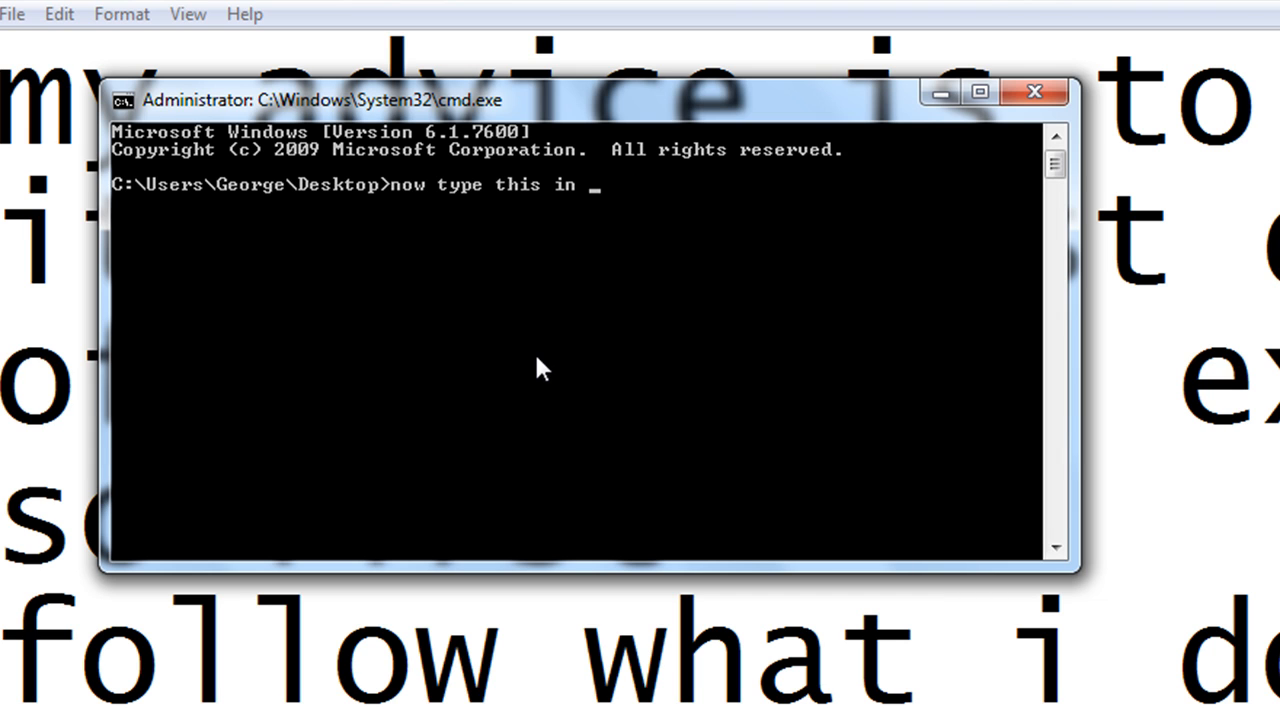
{"action": "type", "text": ":) to"}
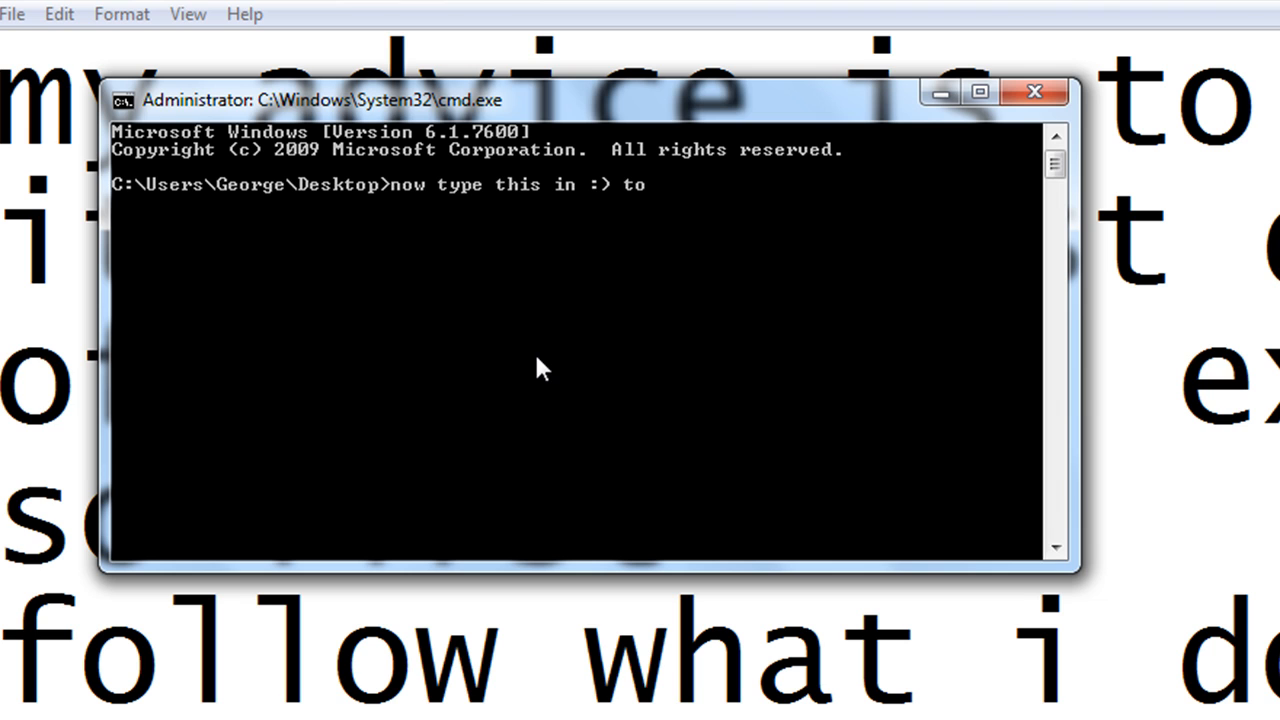
{"action": "type", "text": "reset your"}
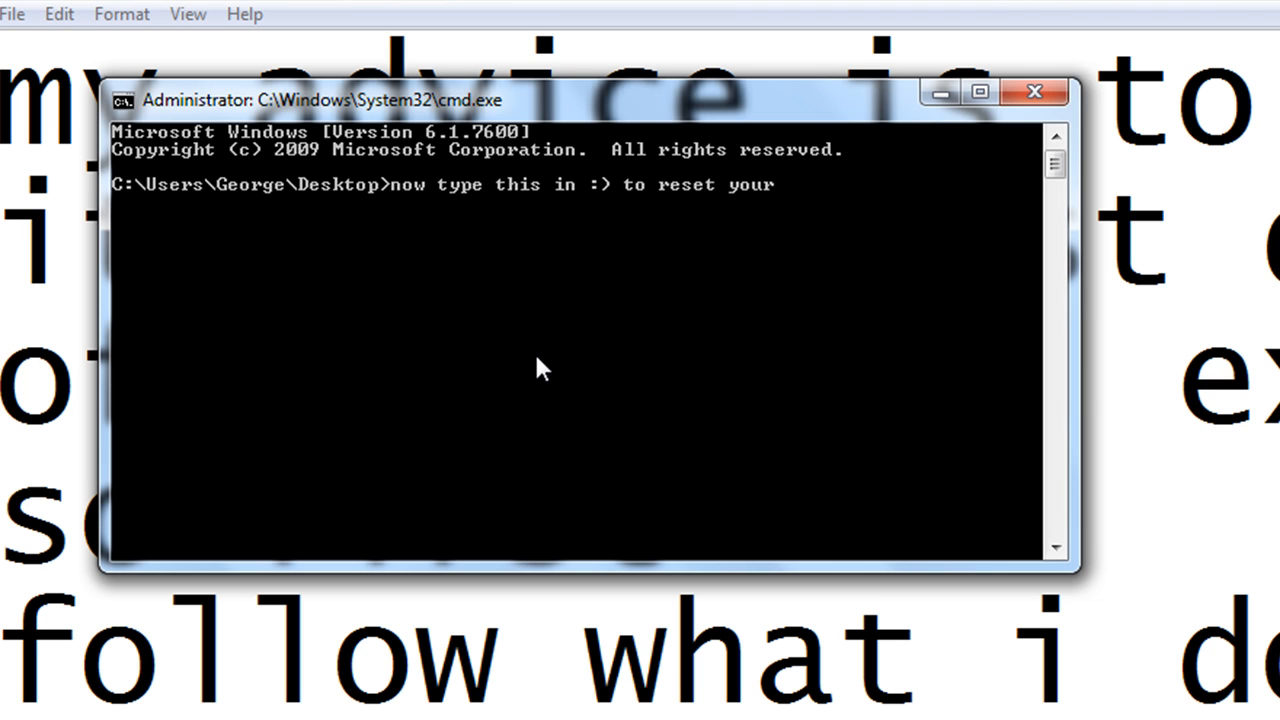
{"action": "type", "text": "trial"}
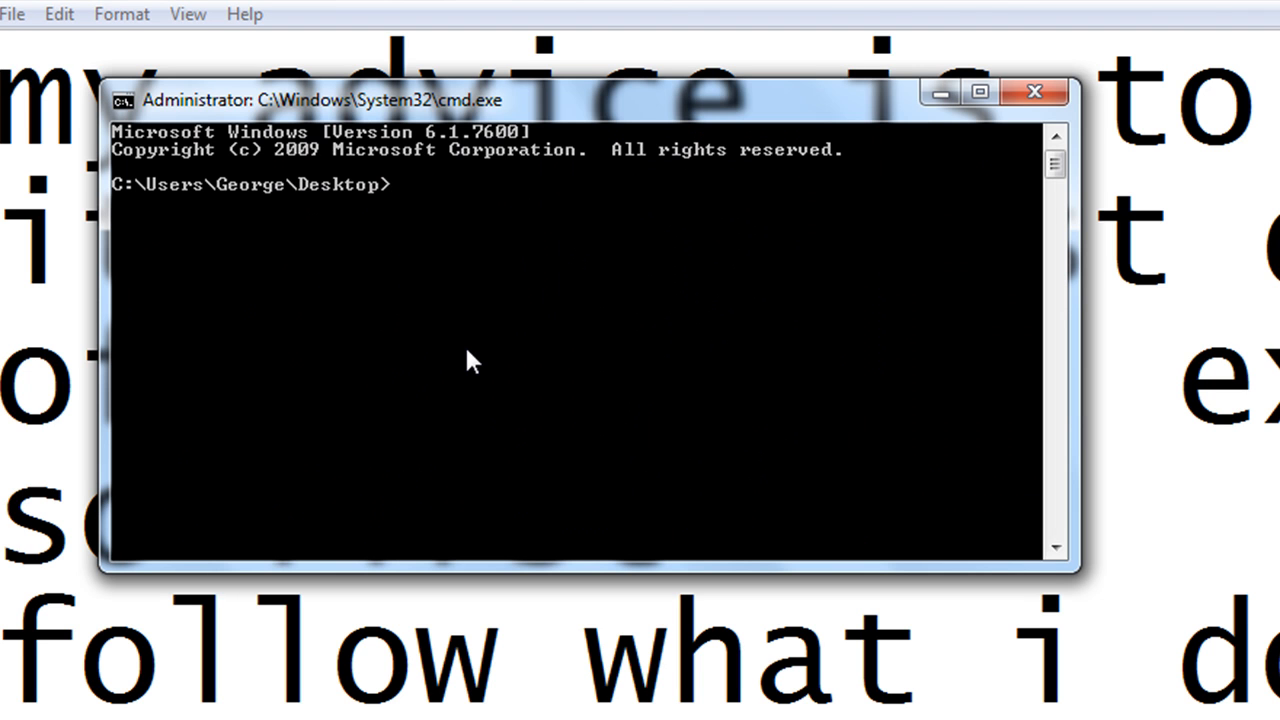
Show the command 'slmgr -rearm' at the prompt, then enter the note 'then press enter'
{"action": "type", "text": "slm"}
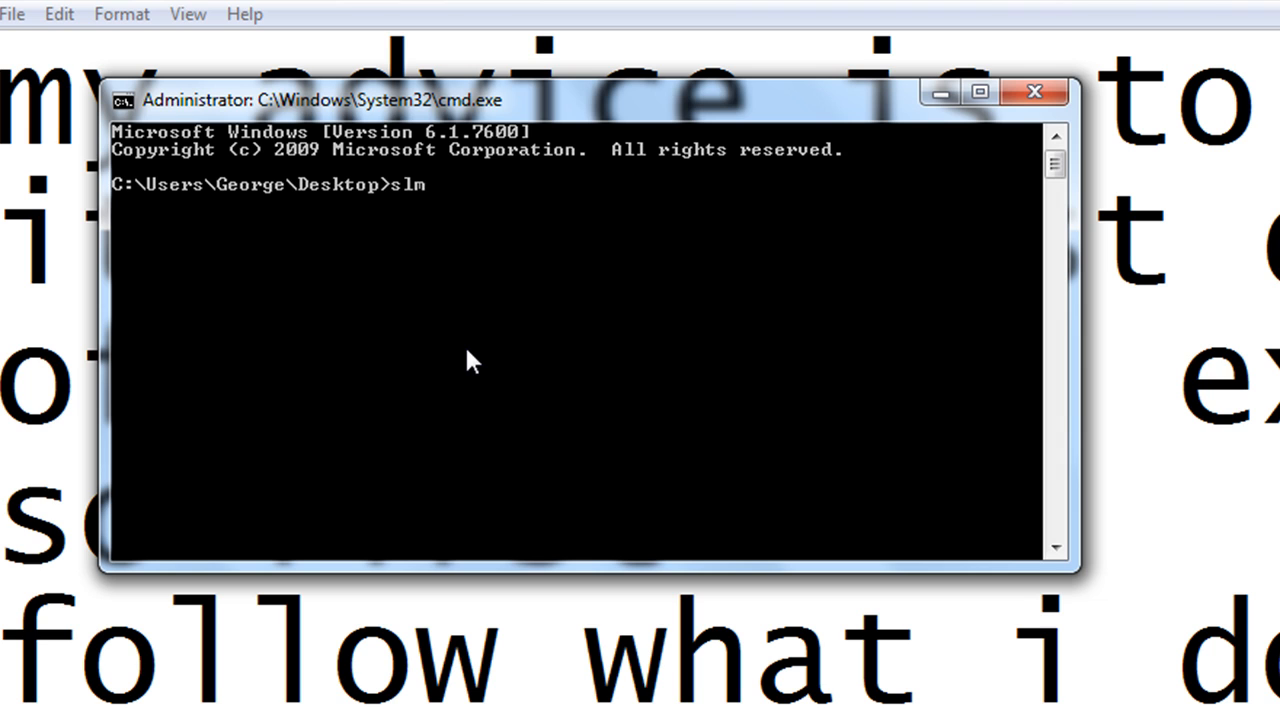
{"action": "type", "text": "gr -"}
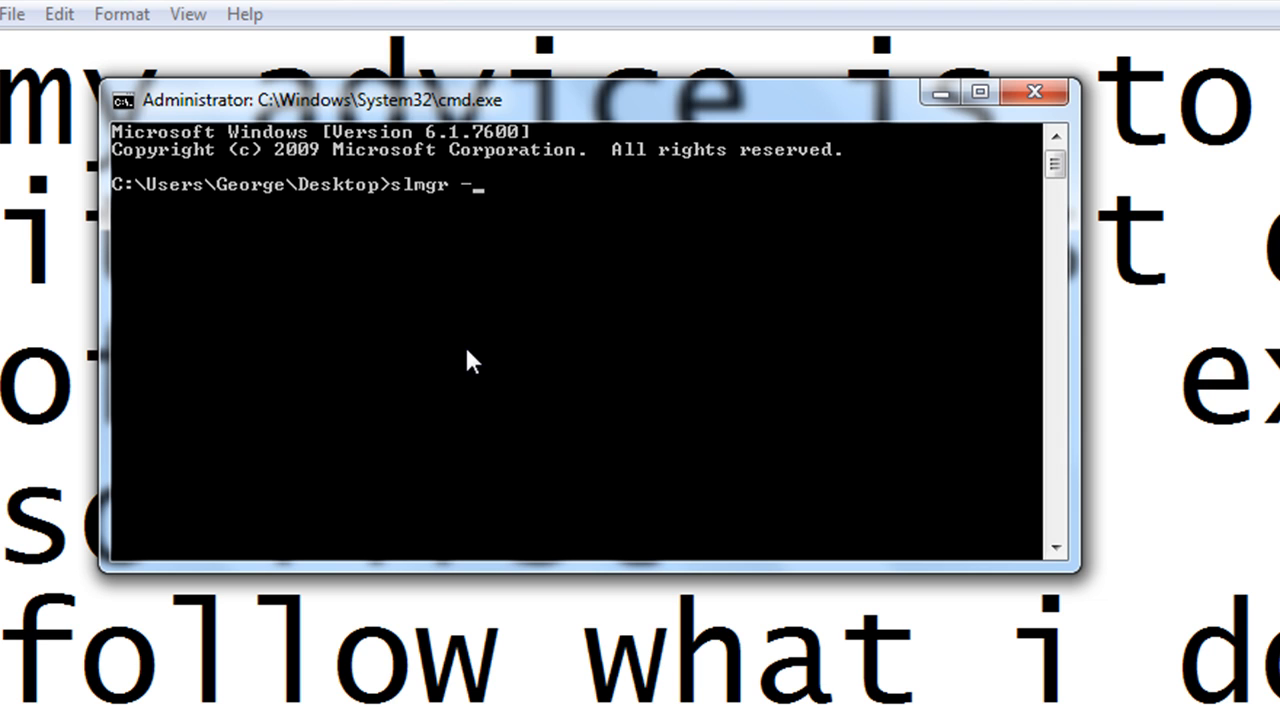
{"action": "type", "text": "rearm"}
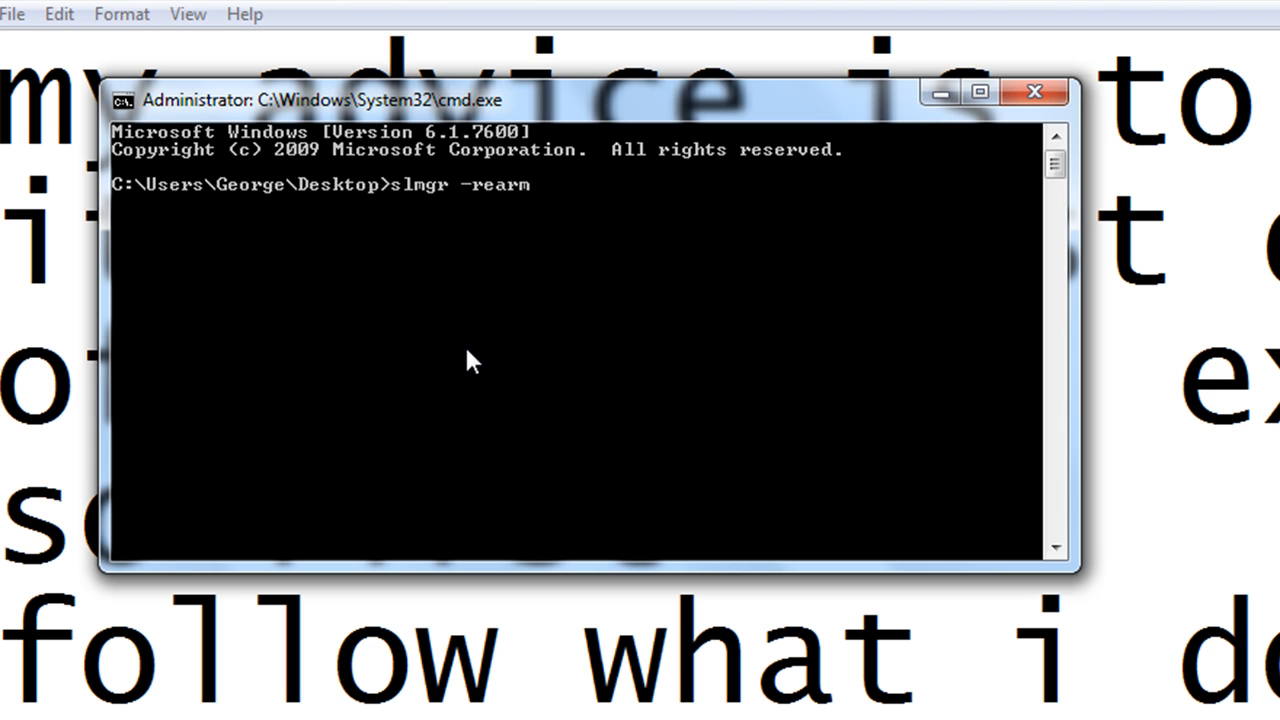
{"action": "type", "text": "then"}
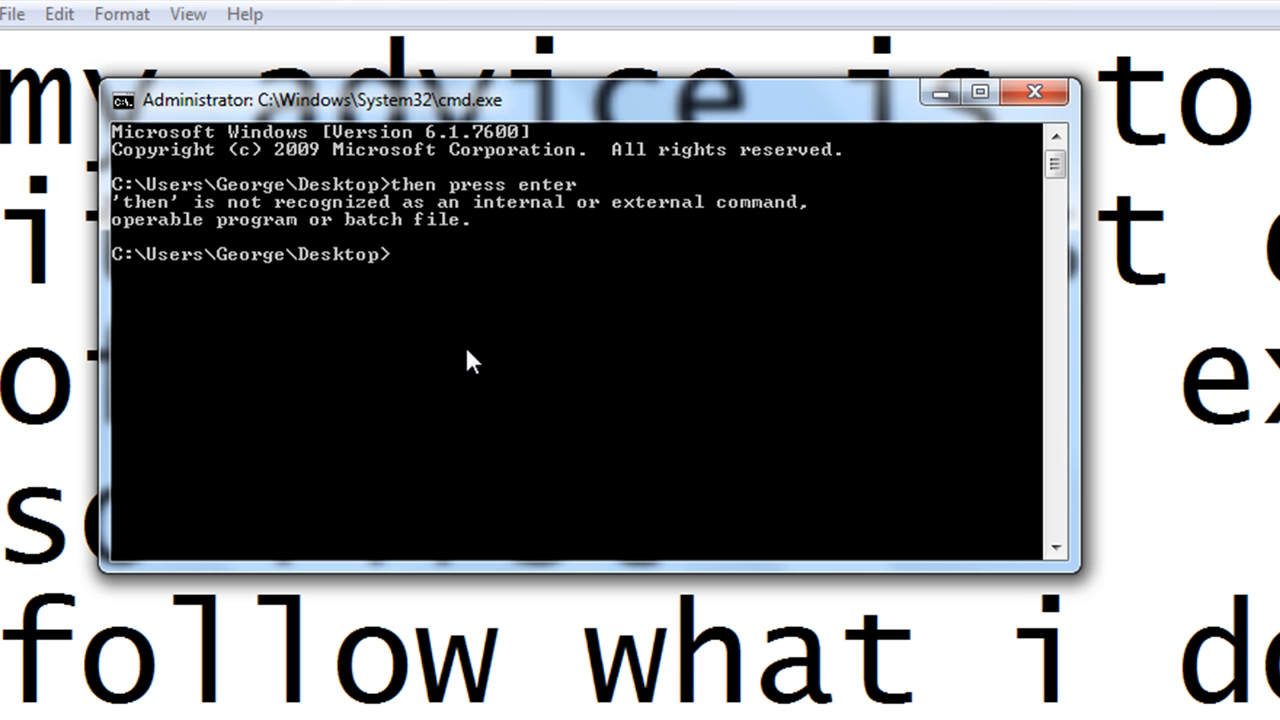
Leave the note 'i dont need to because mine is registered :' at the prompt without entering it
{"action": "type", "text": "i dont"}
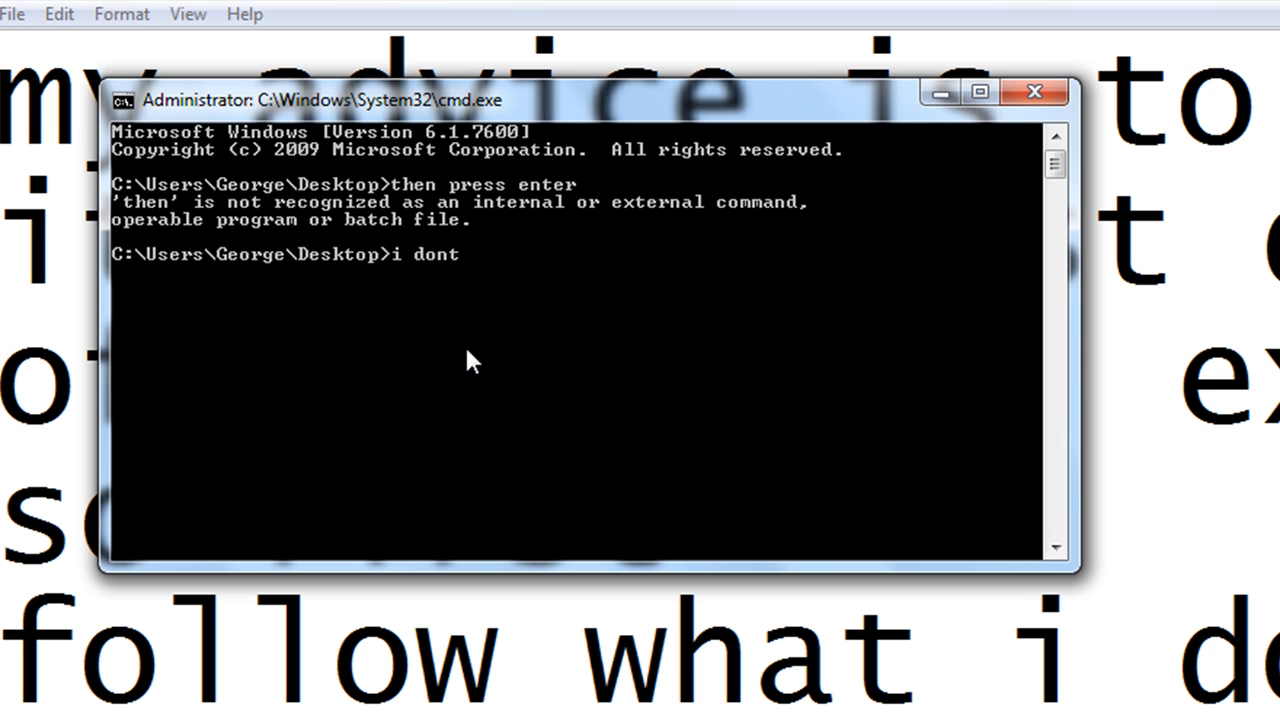
{"action": "type", "text": "need to"}
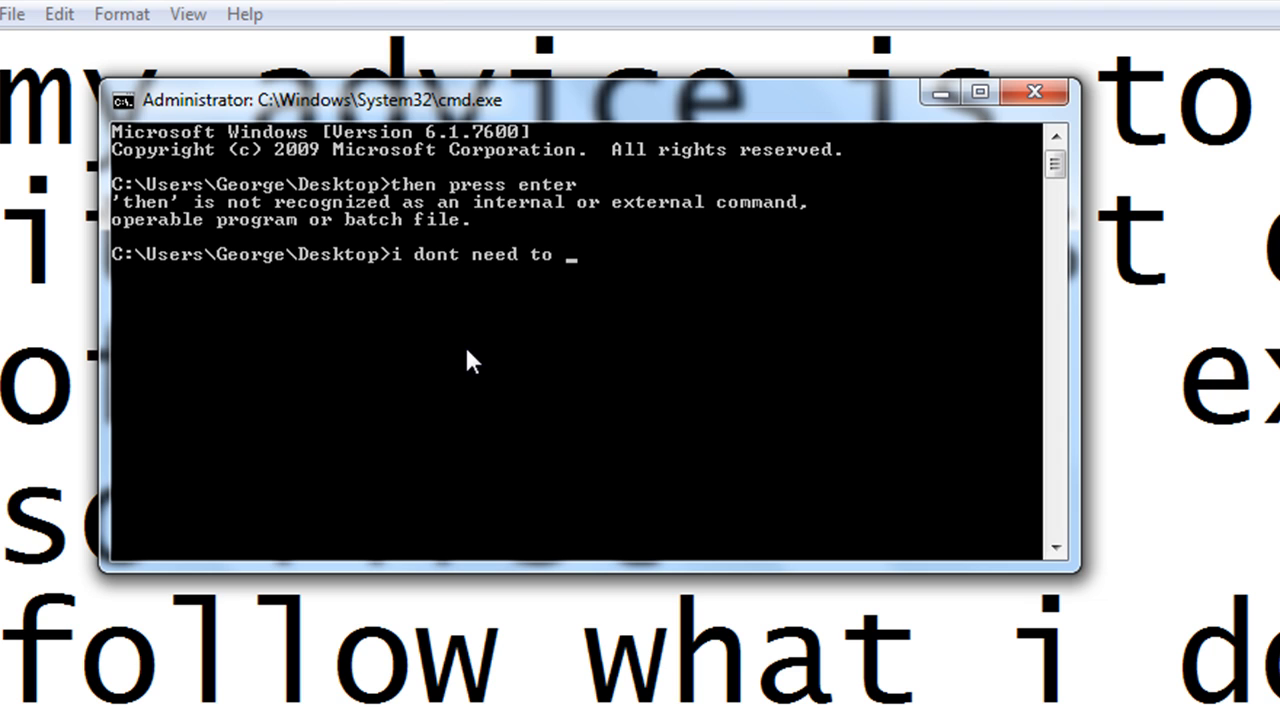
{"action": "type", "text": "because mine is reg"}
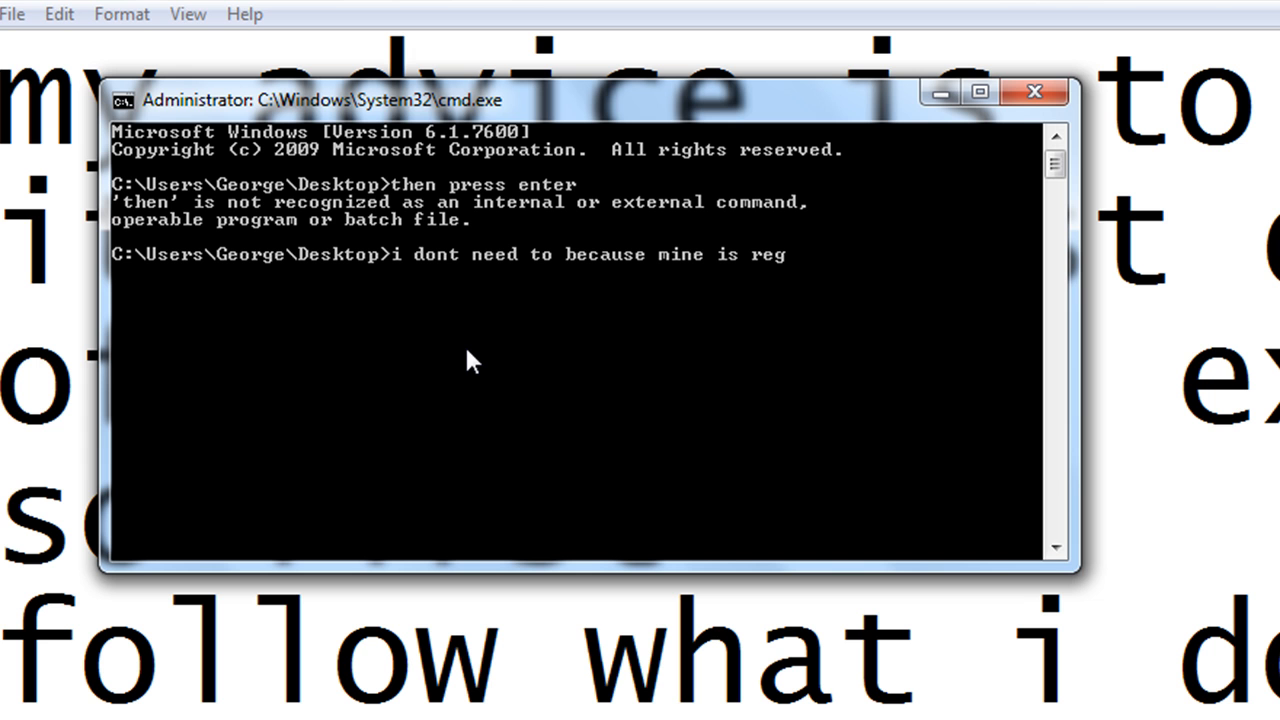
{"action": "type", "text": "istered :"}
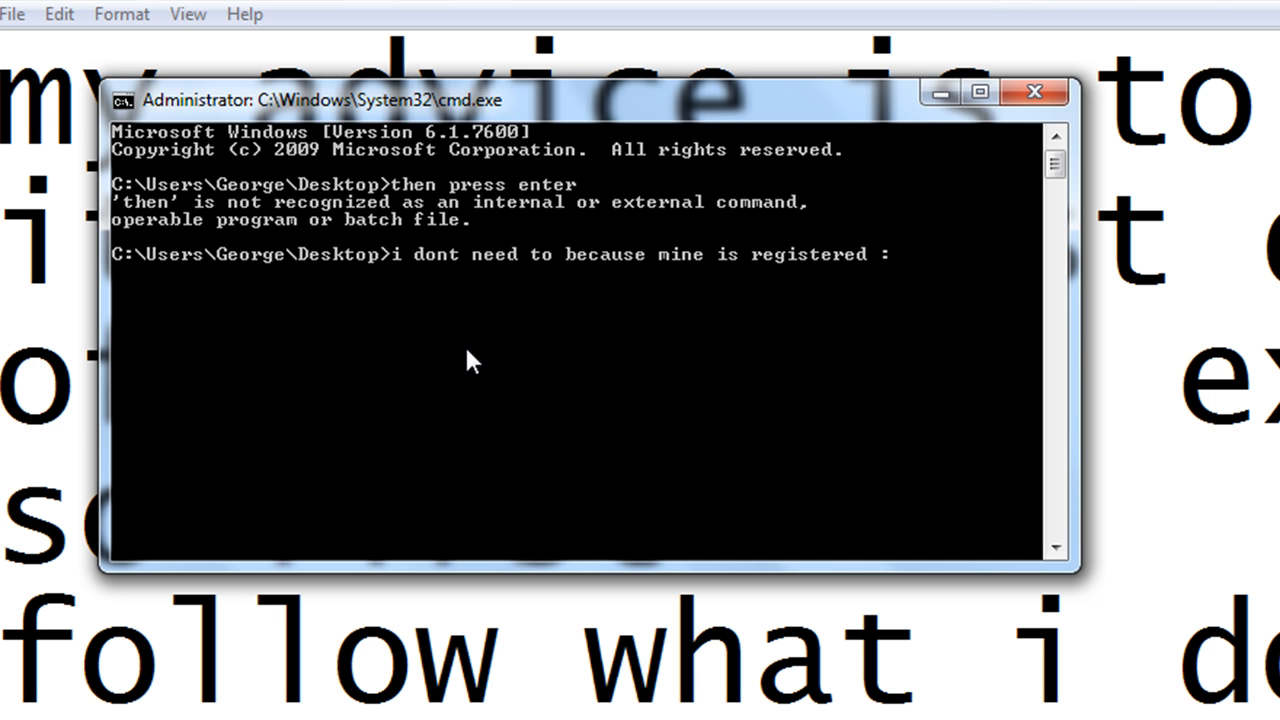